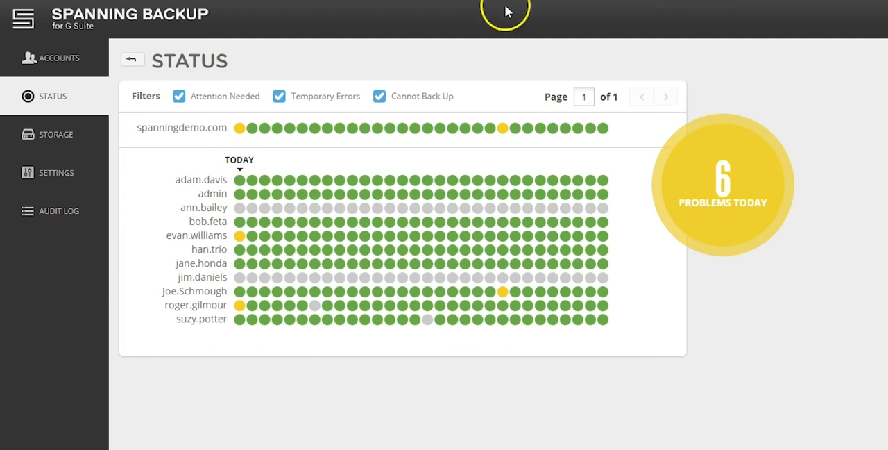
mouse_move(264, 180)
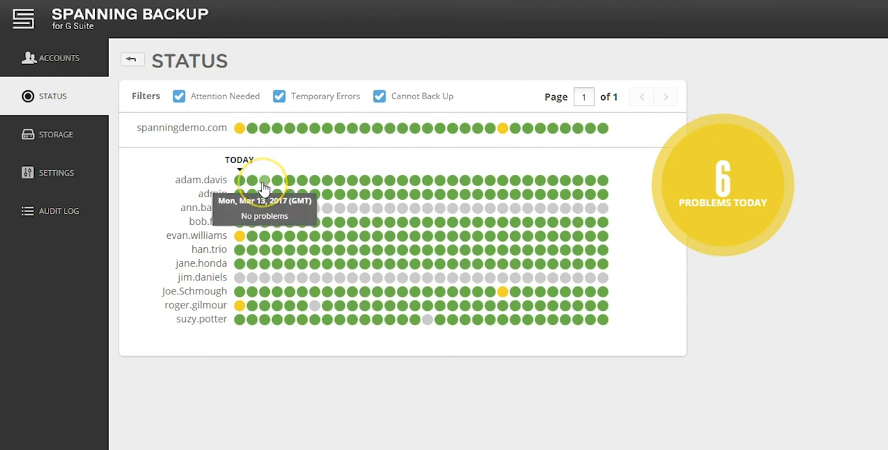
mouse_move(302, 208)
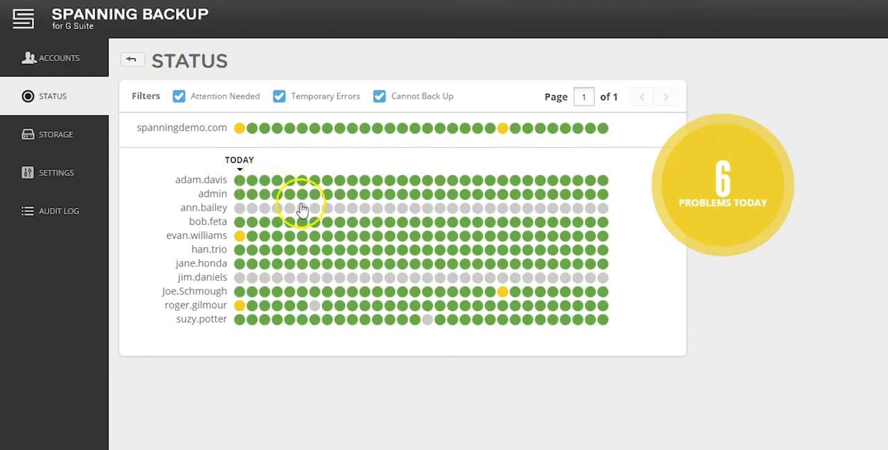
mouse_move(242, 244)
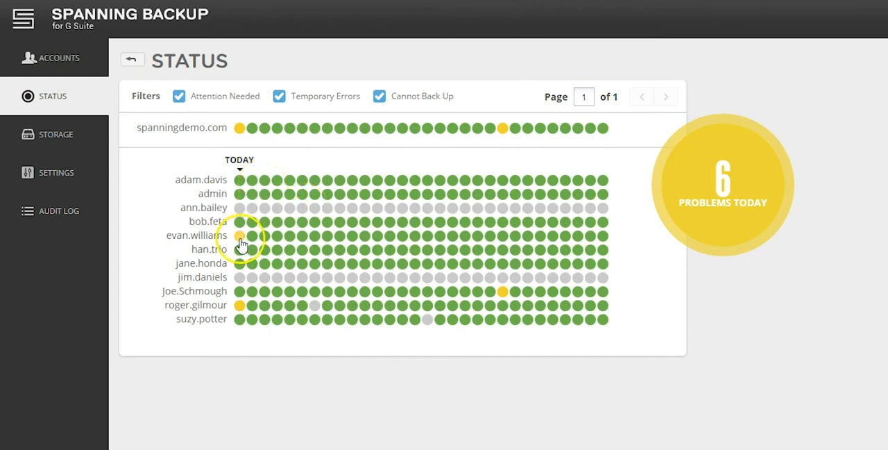
mouse_move(240, 235)
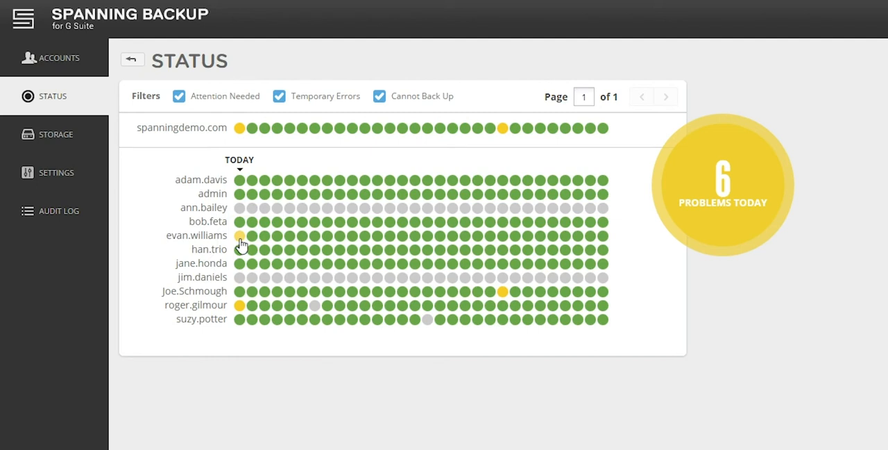
mouse_move(220, 113)
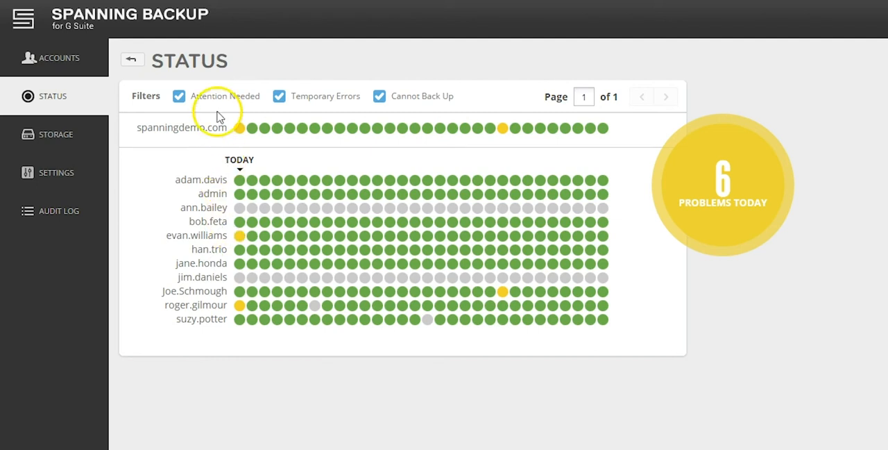
mouse_move(408, 96)
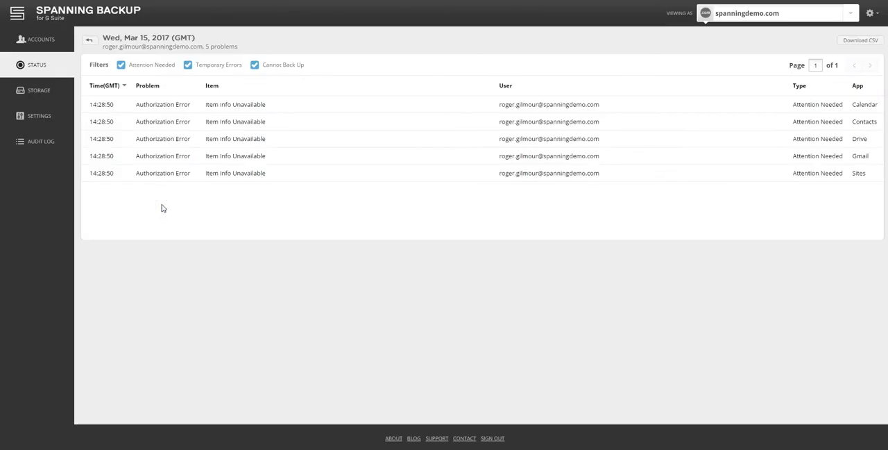
mouse_move(283, 137)
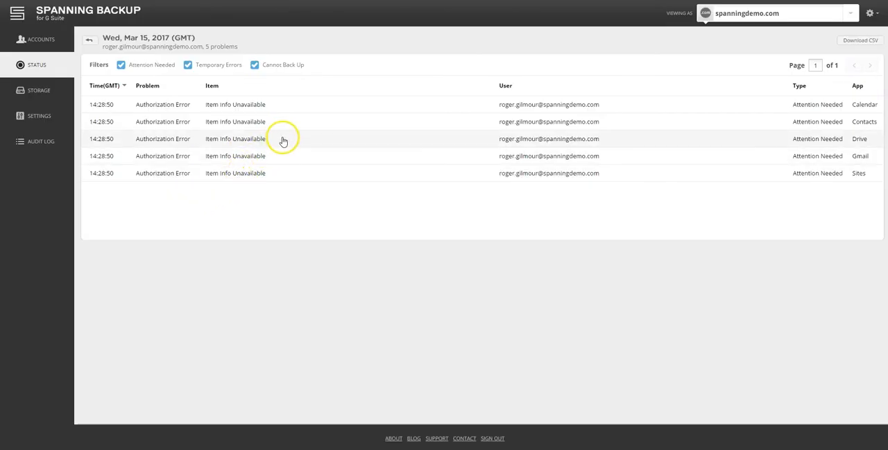
mouse_move(283, 141)
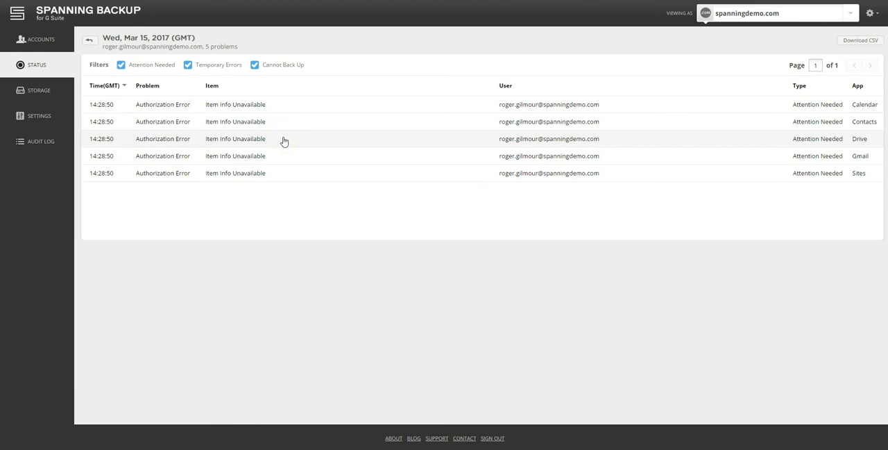
click(283, 138)
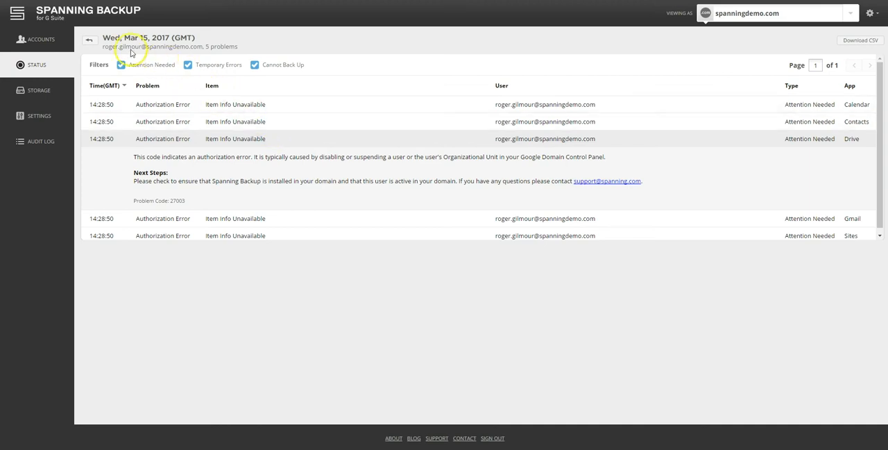
click(89, 39)
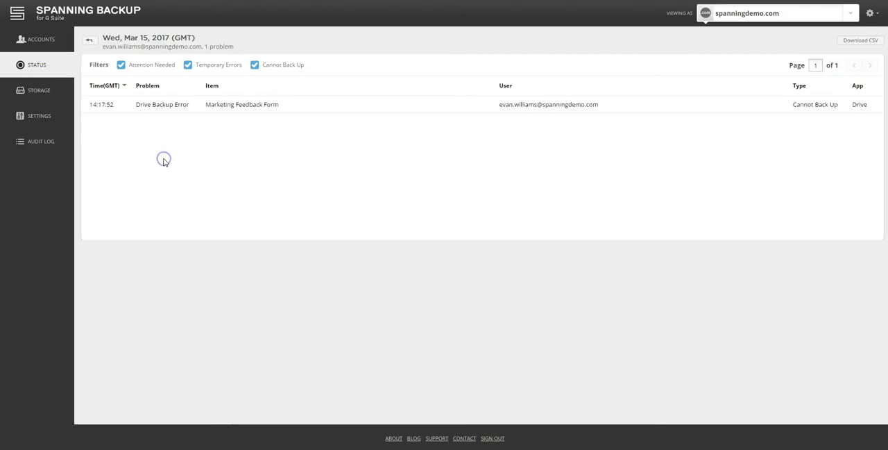
mouse_move(300, 108)
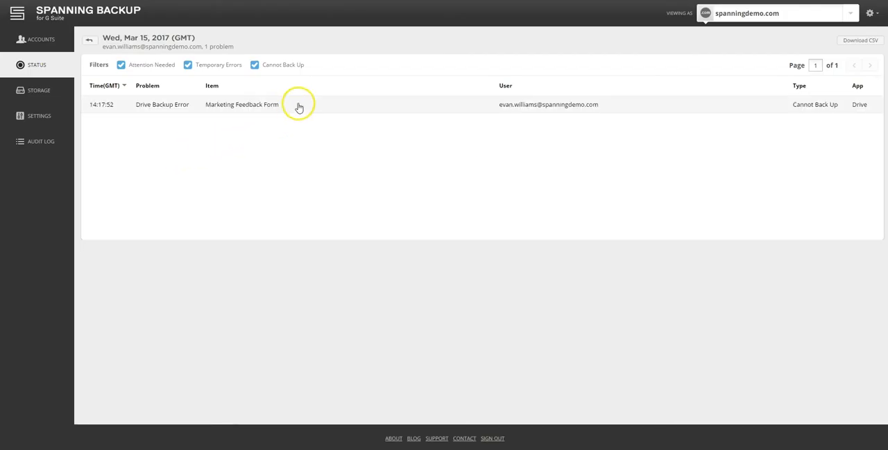
click(241, 104)
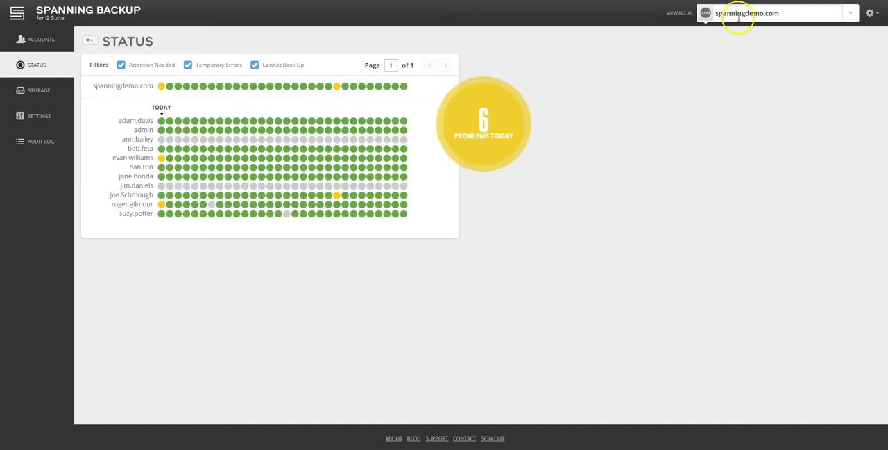
text(evan)
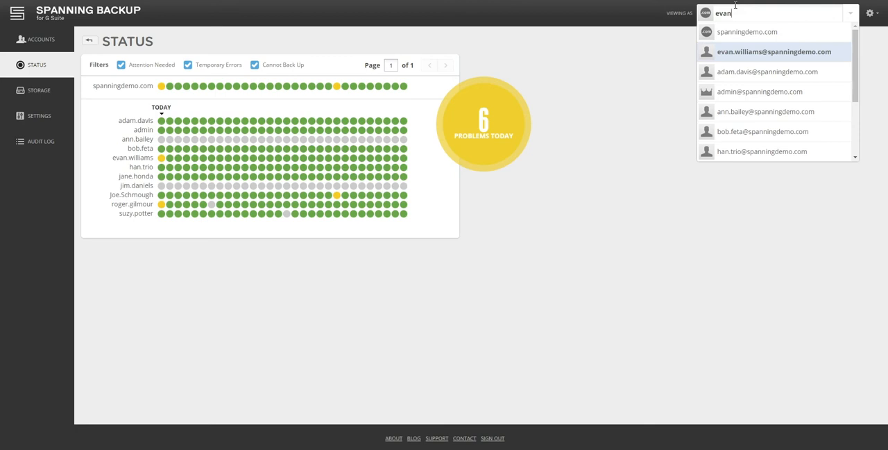
click(774, 51)
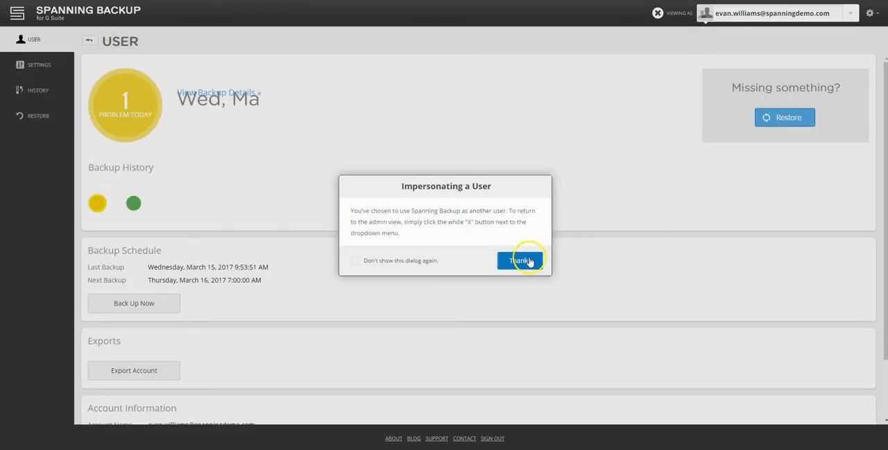
click(519, 261)
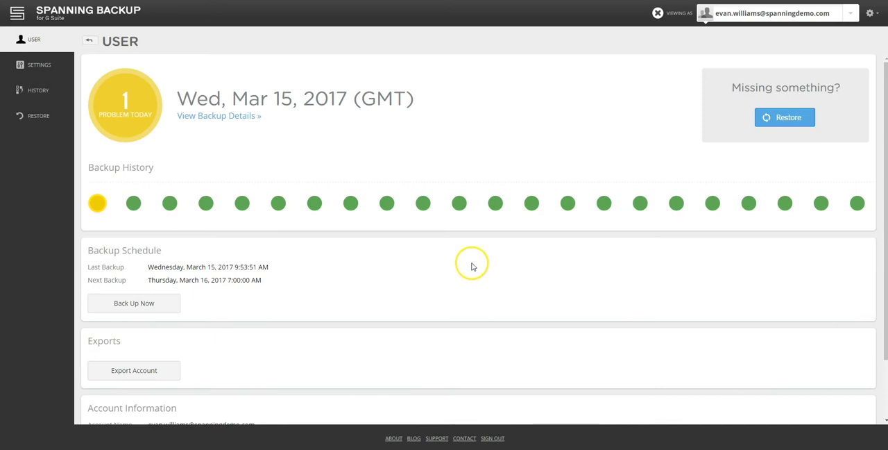
mouse_move(319, 223)
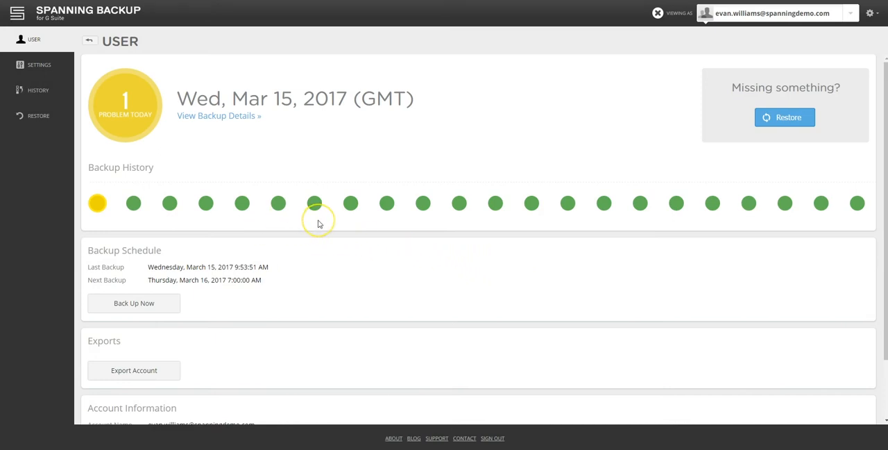
mouse_move(175, 303)
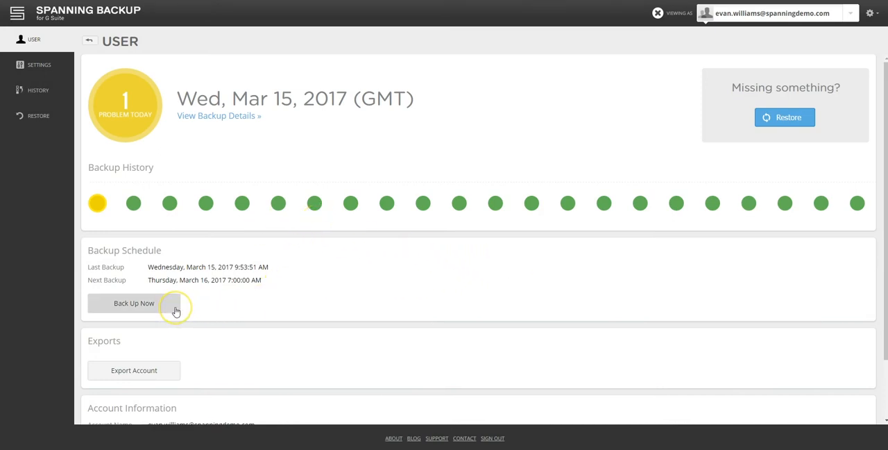
mouse_move(175, 378)
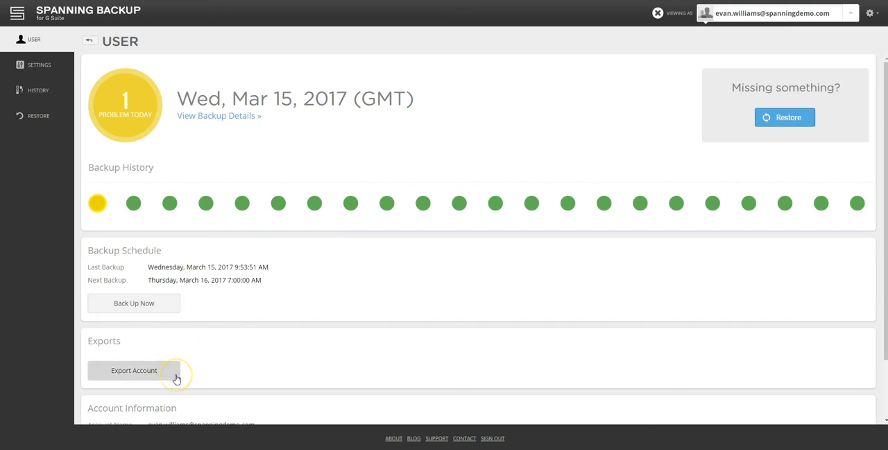
mouse_move(176, 377)
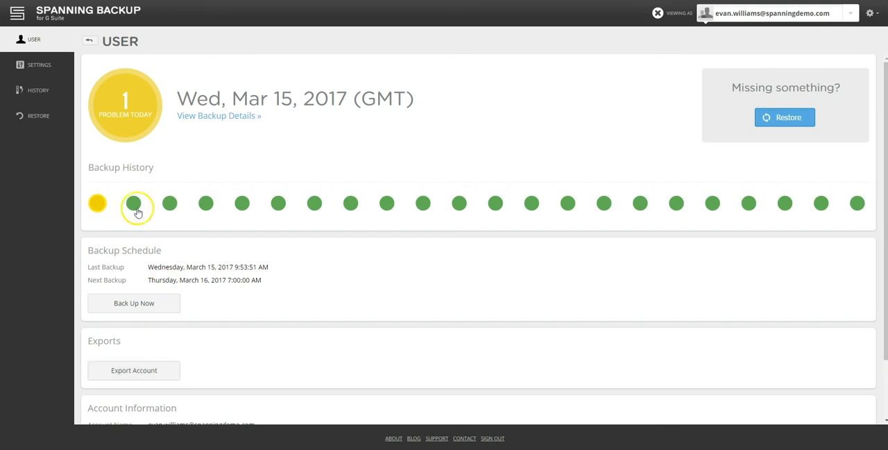
click(38, 64)
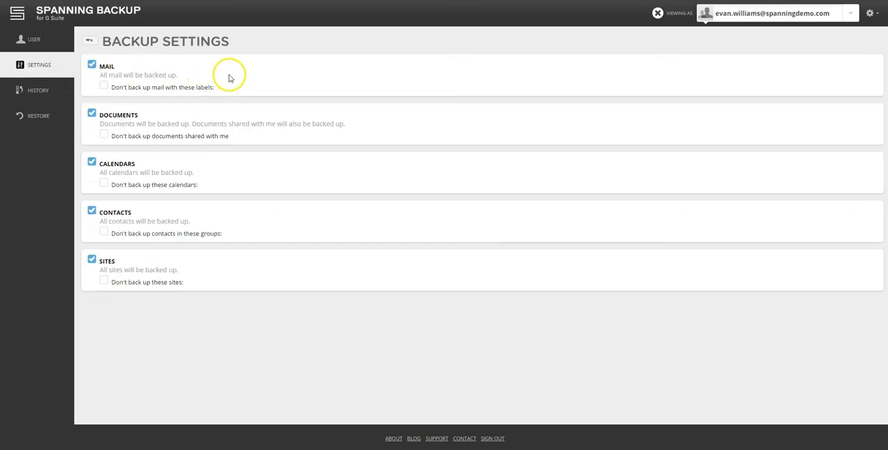
mouse_move(227, 179)
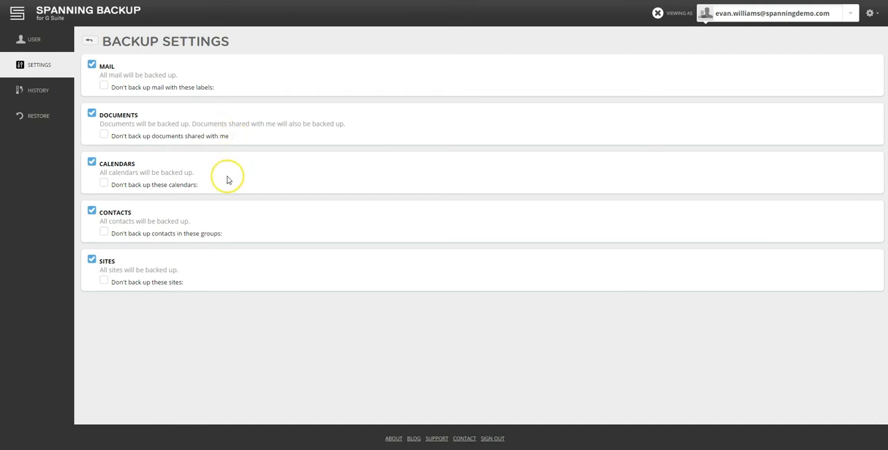
mouse_move(39, 117)
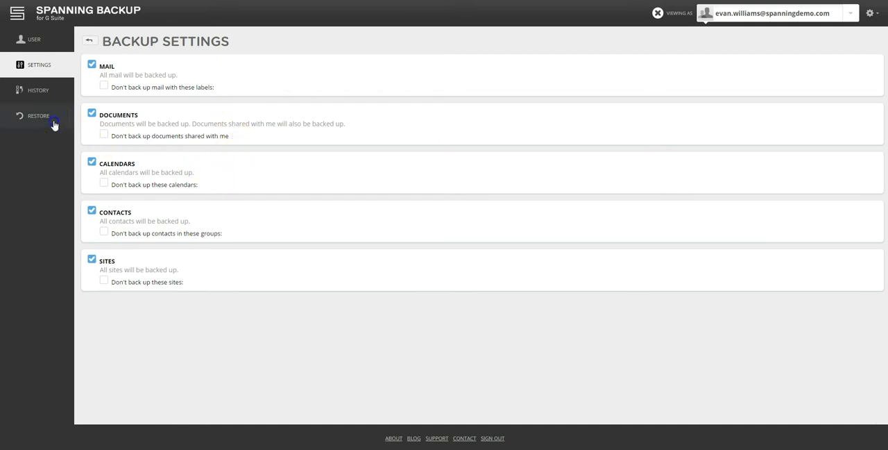
click(39, 117)
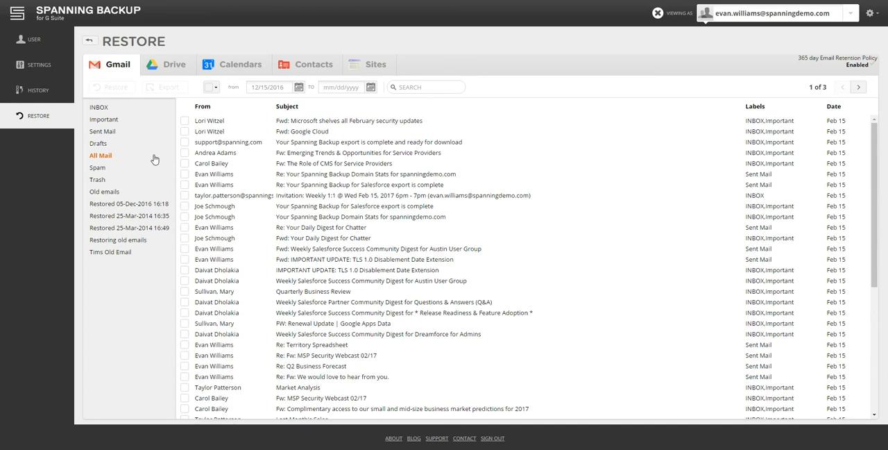
mouse_move(158, 160)
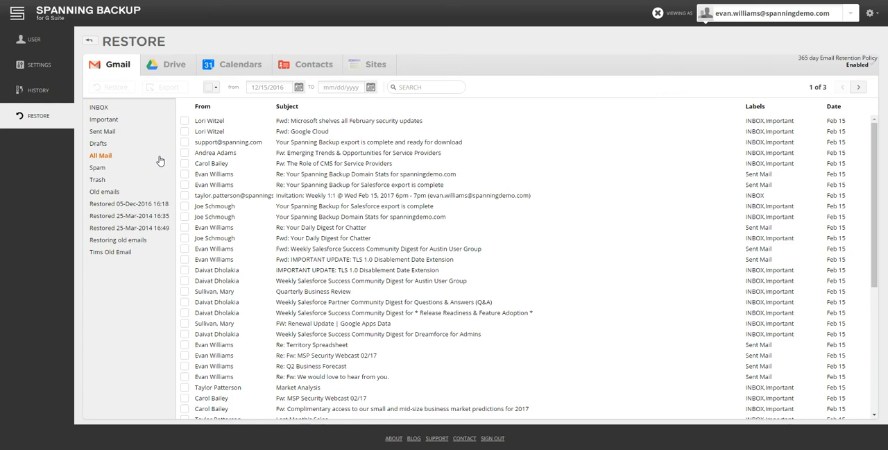
mouse_move(97, 179)
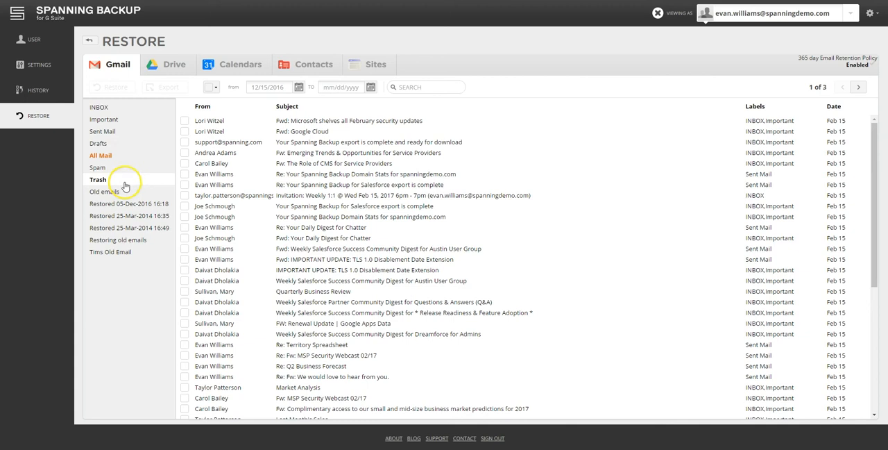
mouse_move(731, 133)
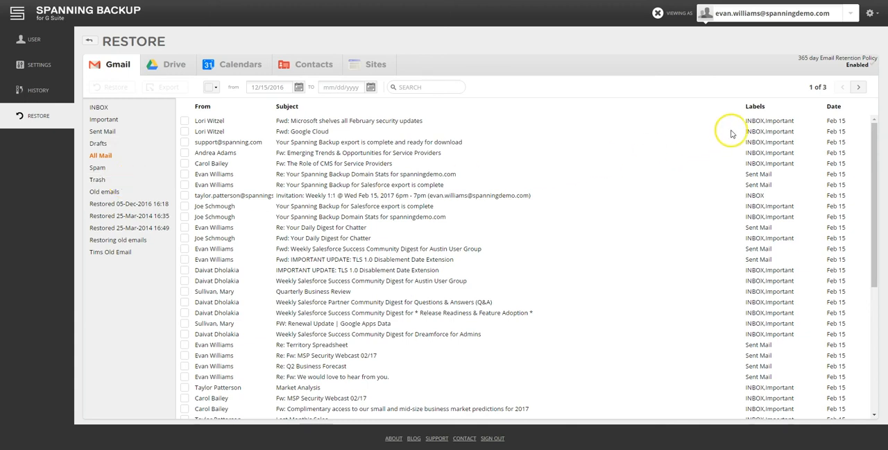
mouse_move(724, 227)
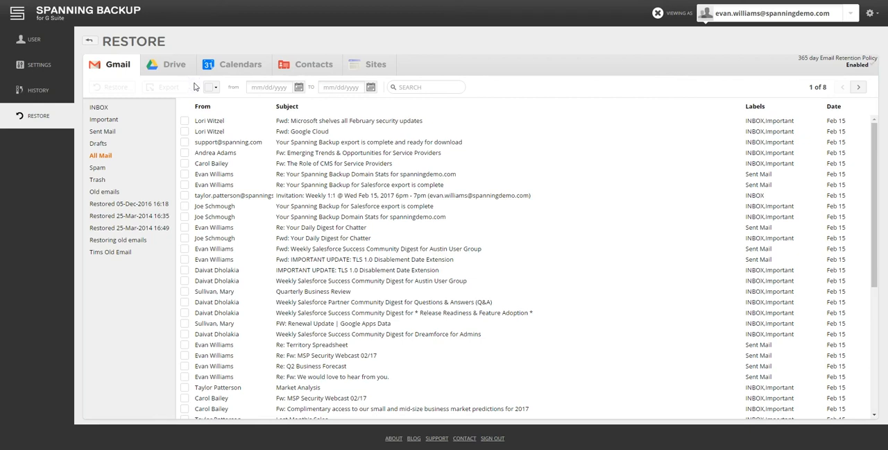
Select all 399 All Mail messages and start a restore of them.
click(209, 88)
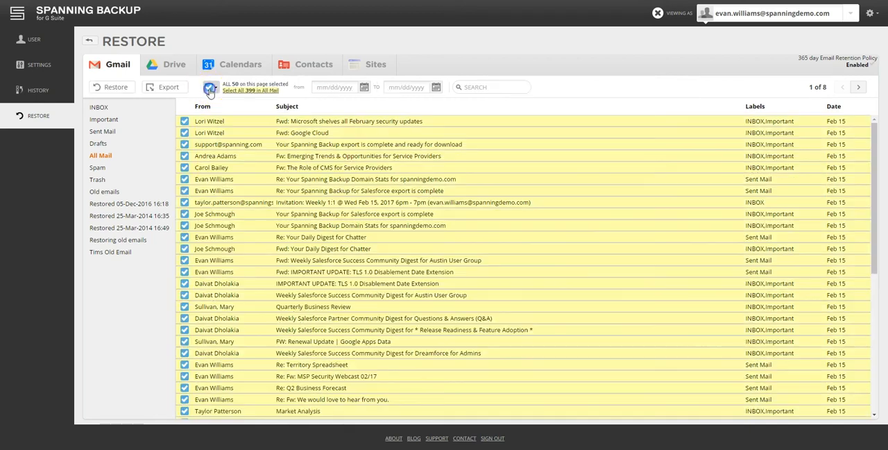
click(250, 90)
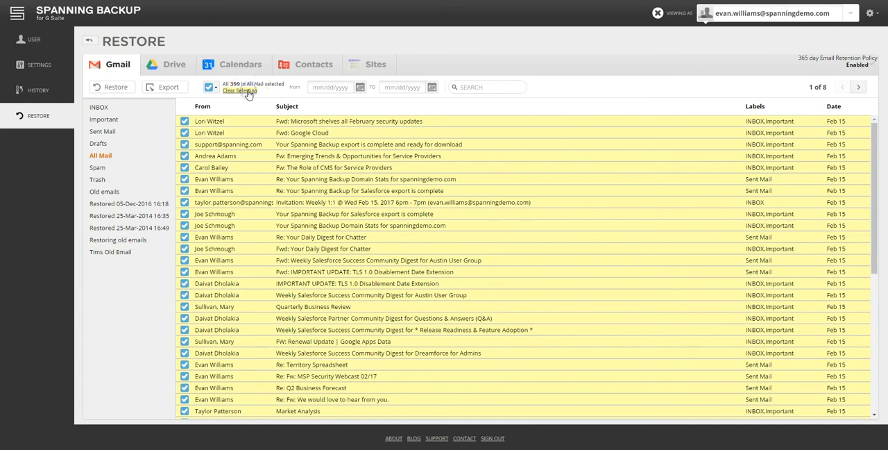
click(111, 86)
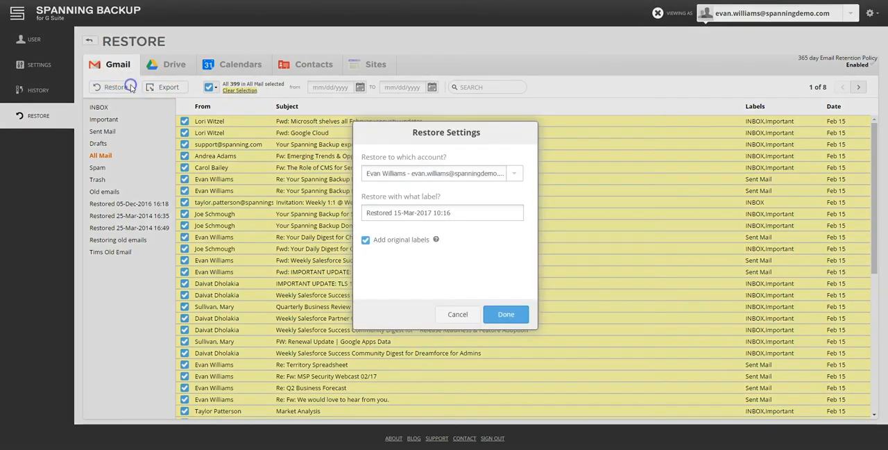
mouse_move(515, 172)
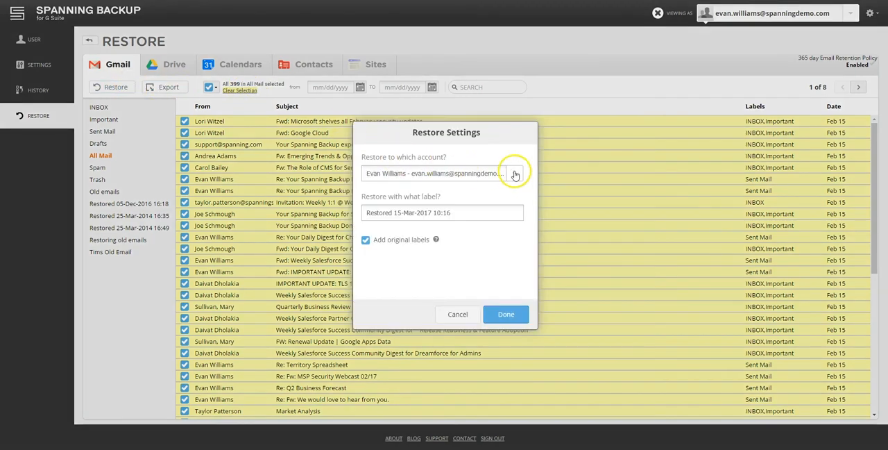
click(514, 172)
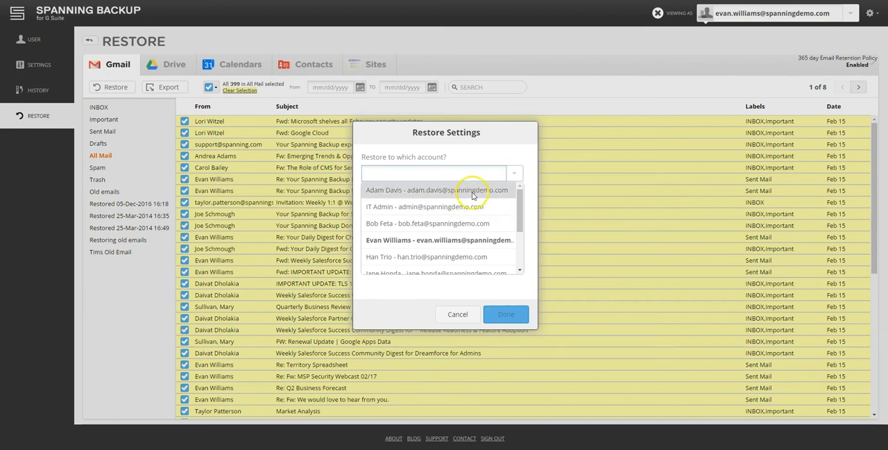
click(435, 188)
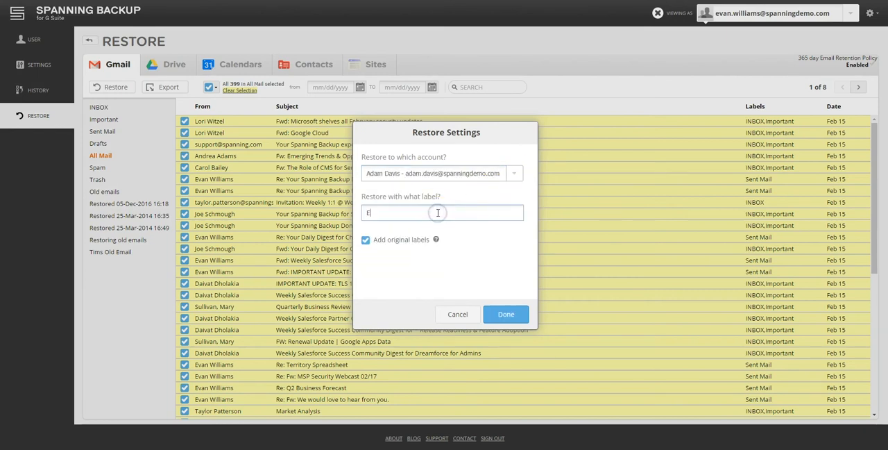
text(van Emails)
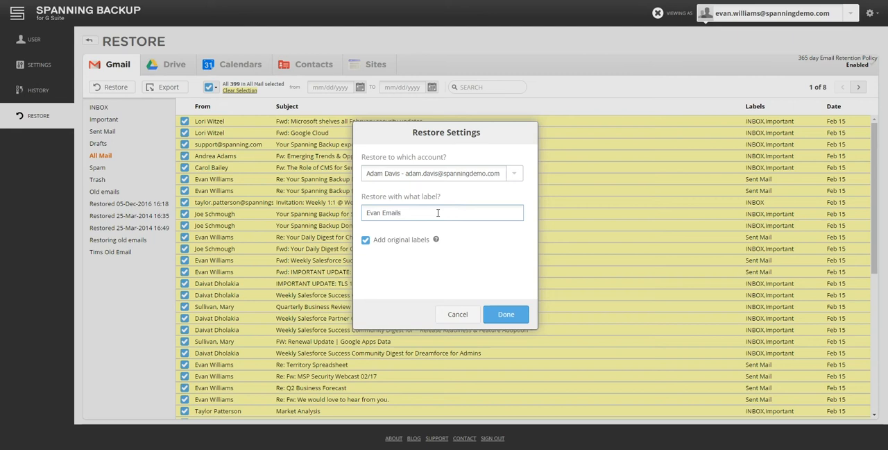
mouse_move(402, 247)
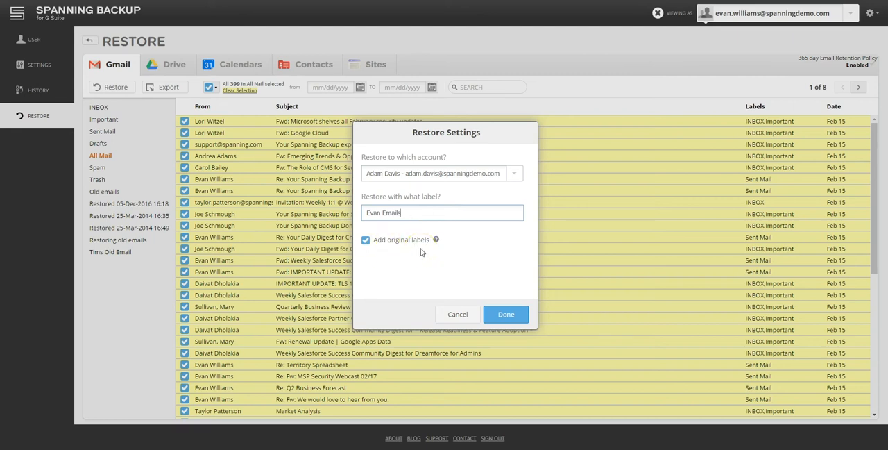
click(506, 314)
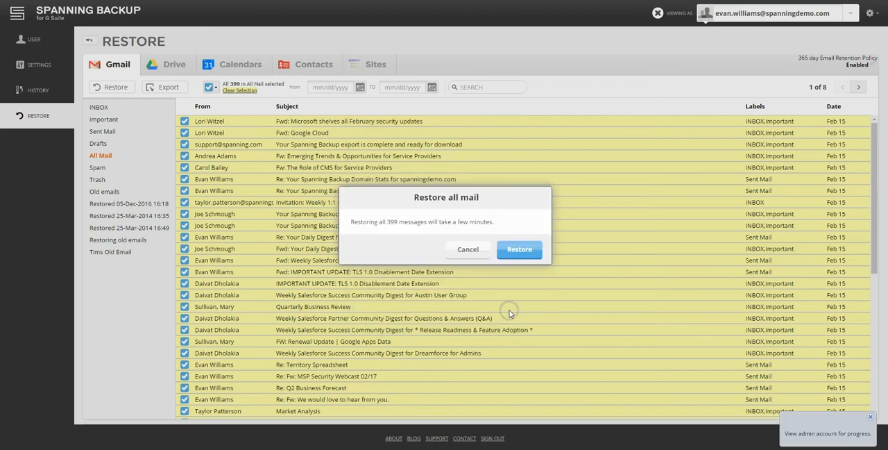
click(519, 250)
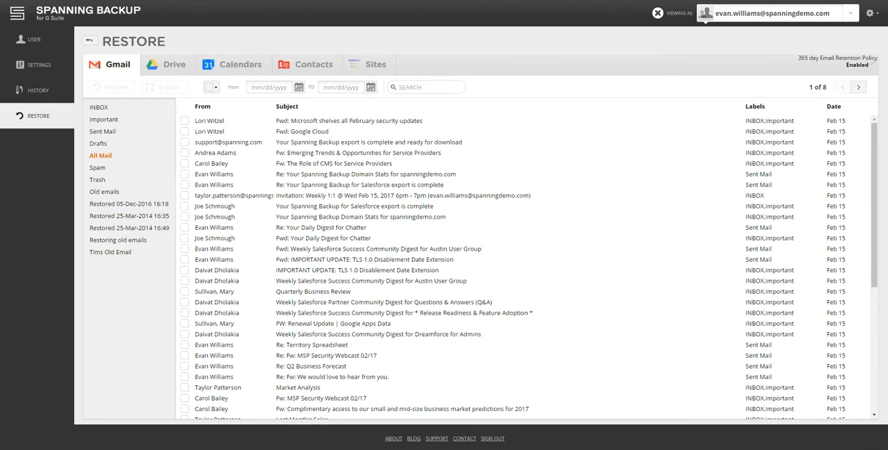
mouse_move(142, 159)
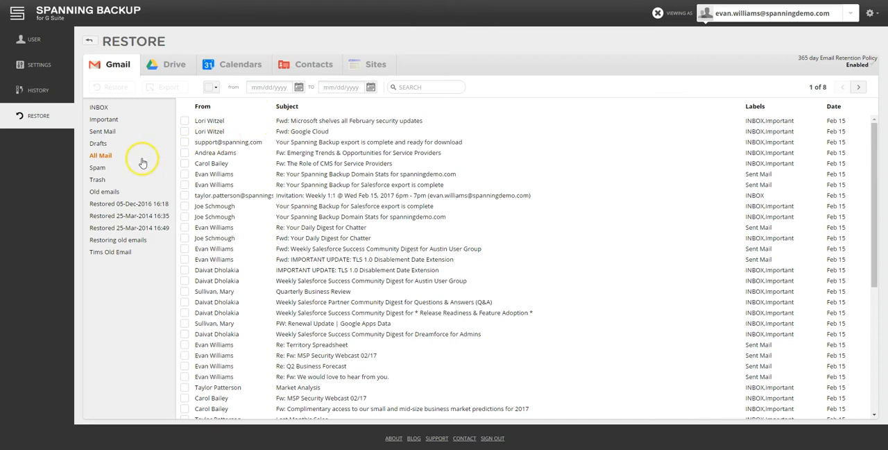
Filter Inbox to messages since 01/01/2017 matching 'sales' and preview Last Month's Sales.
click(99, 105)
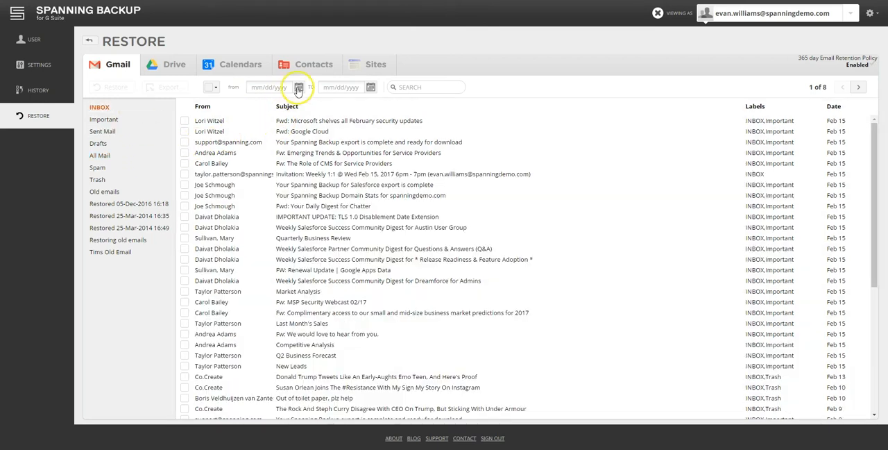
click(297, 86)
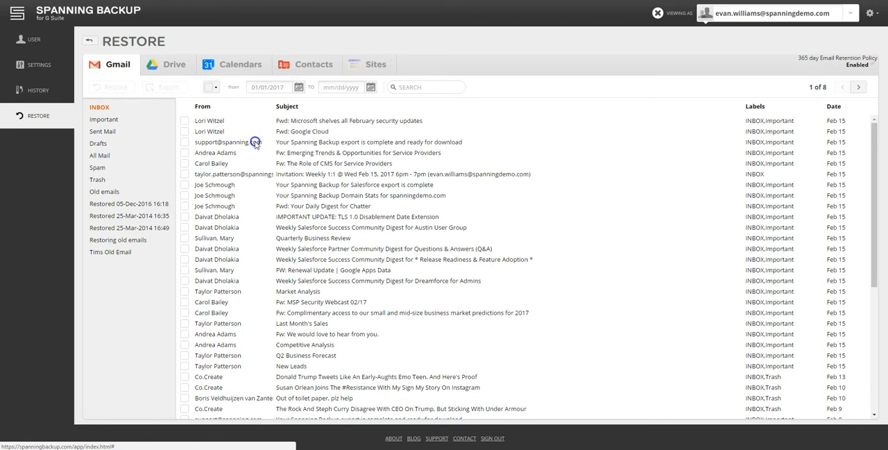
text(sales)
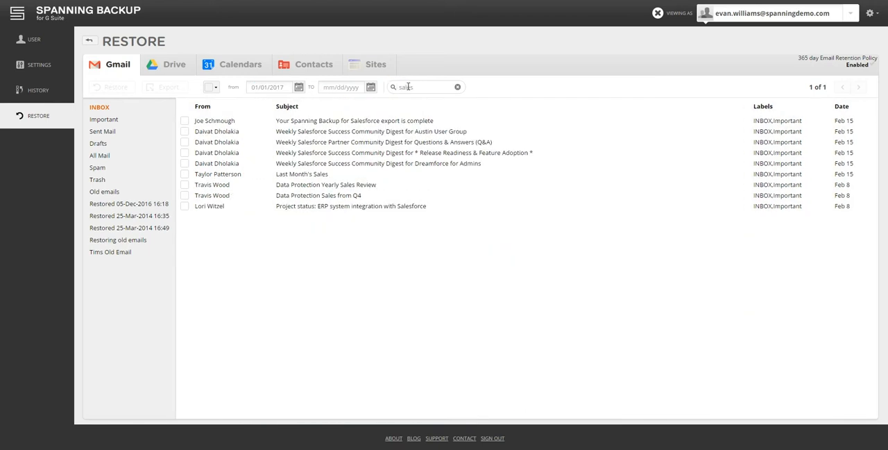
click(185, 132)
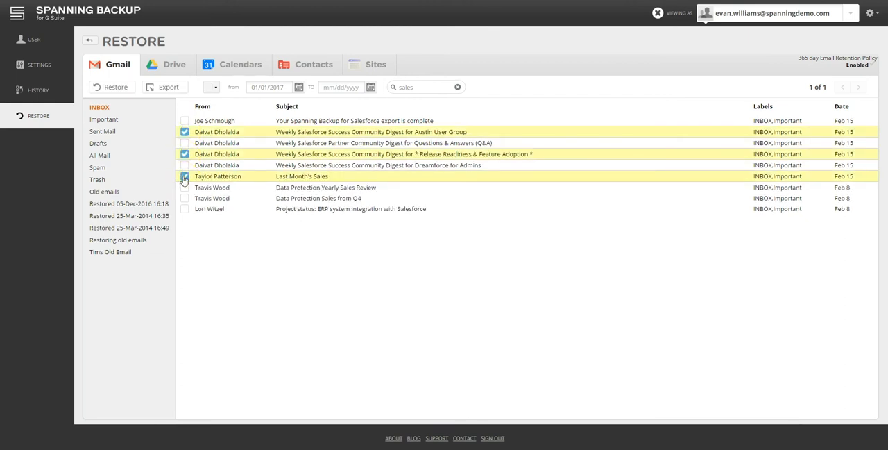
click(185, 177)
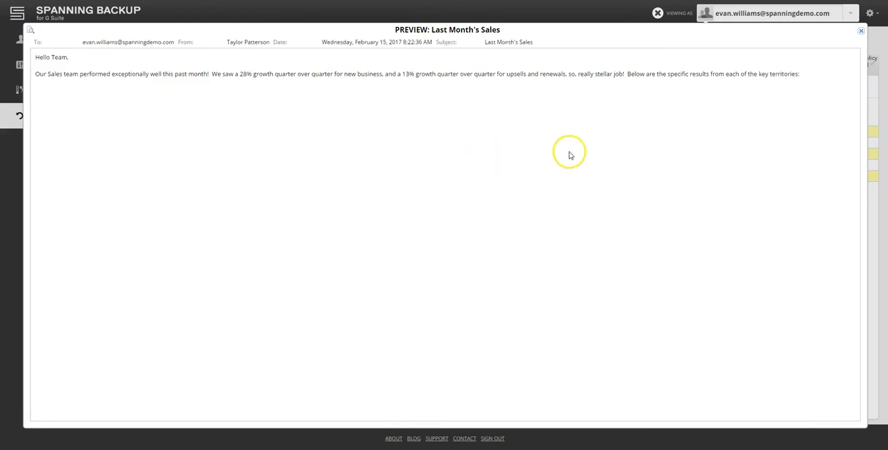
mouse_move(671, 143)
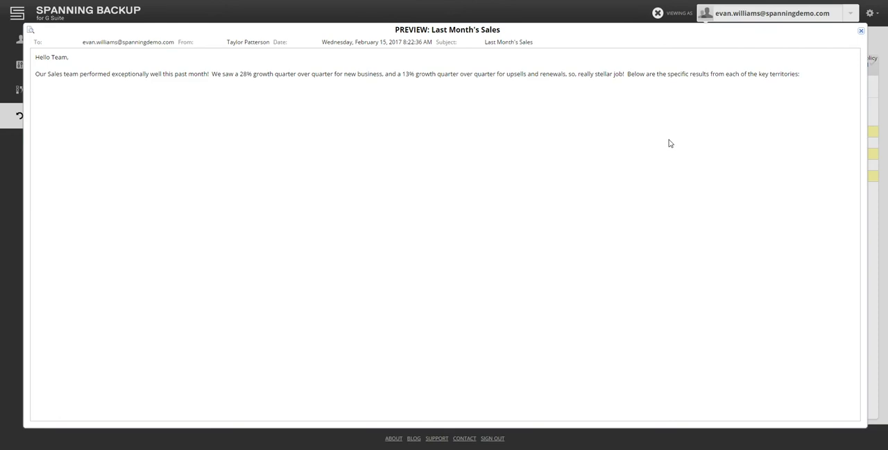
Show Joe Schmough's Drive backup and browse into the Shared Marketing folder.
click(861, 31)
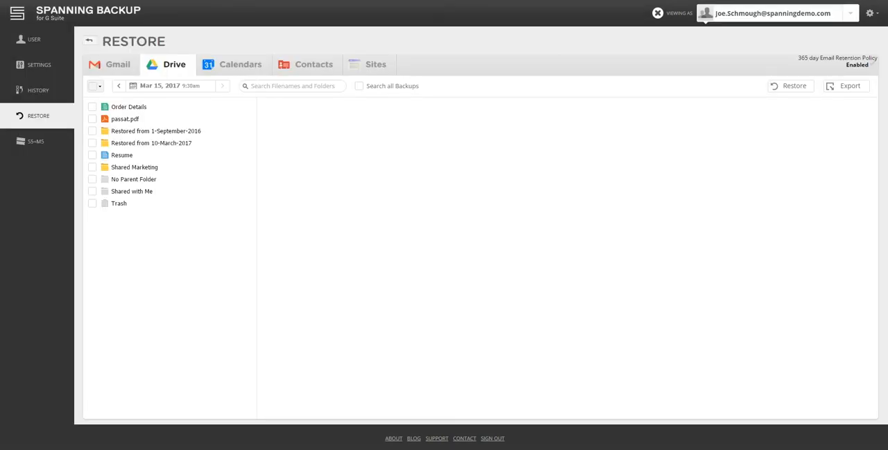
mouse_move(680, 47)
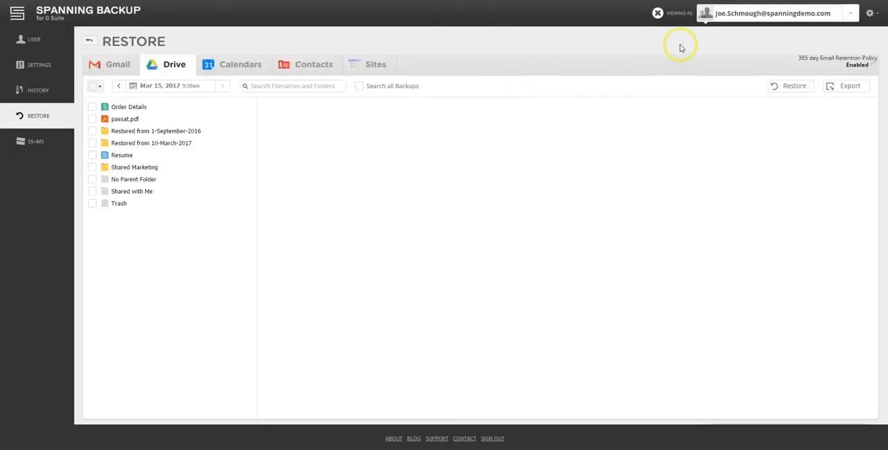
mouse_move(255, 126)
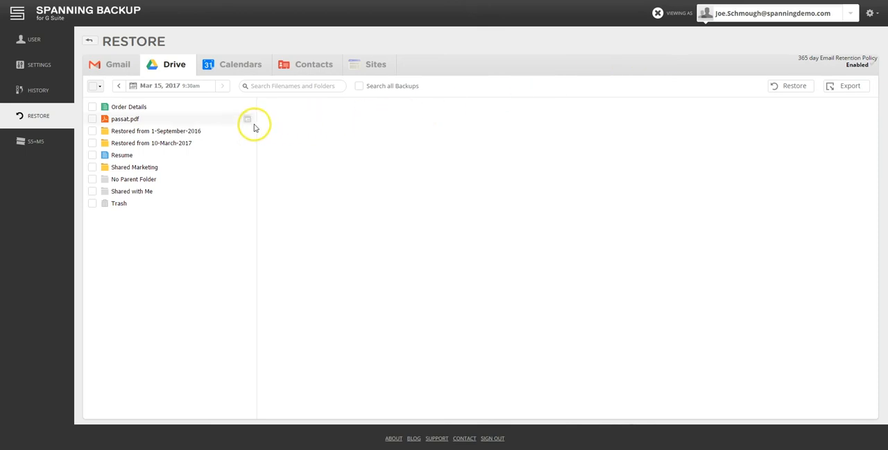
mouse_move(178, 171)
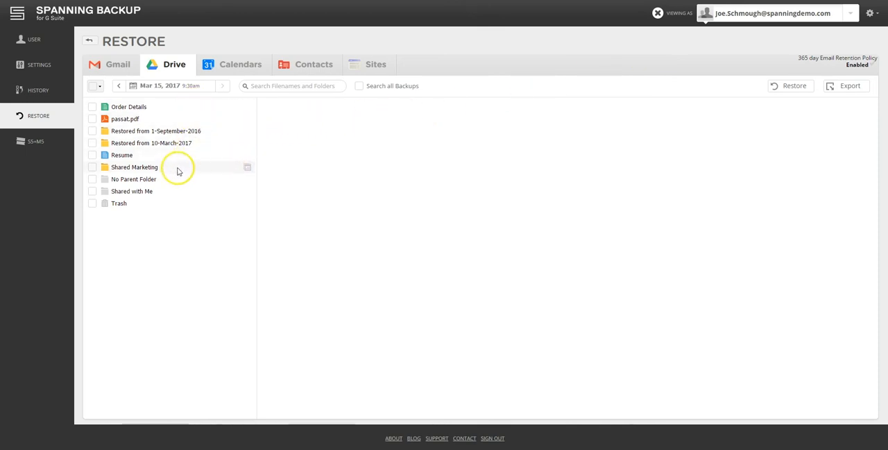
click(133, 167)
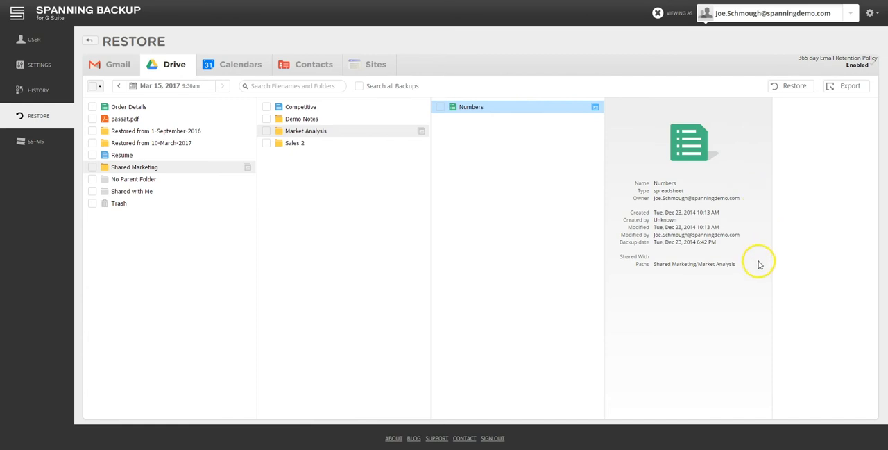
mouse_move(788, 189)
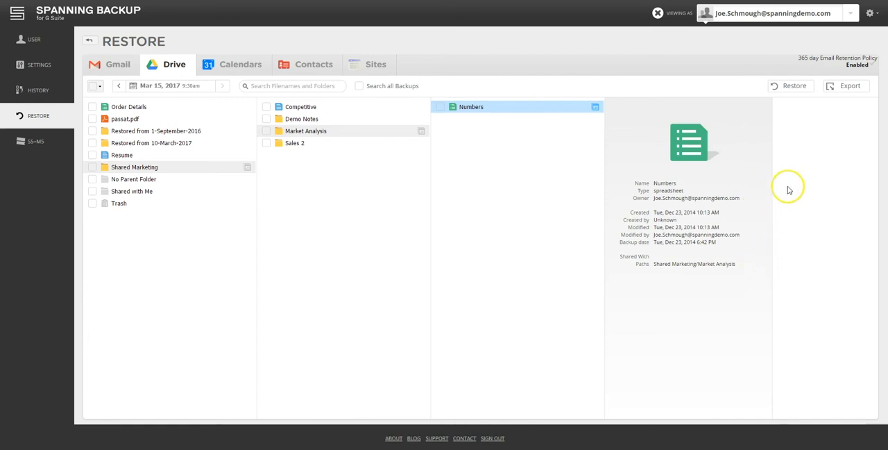
mouse_move(788, 190)
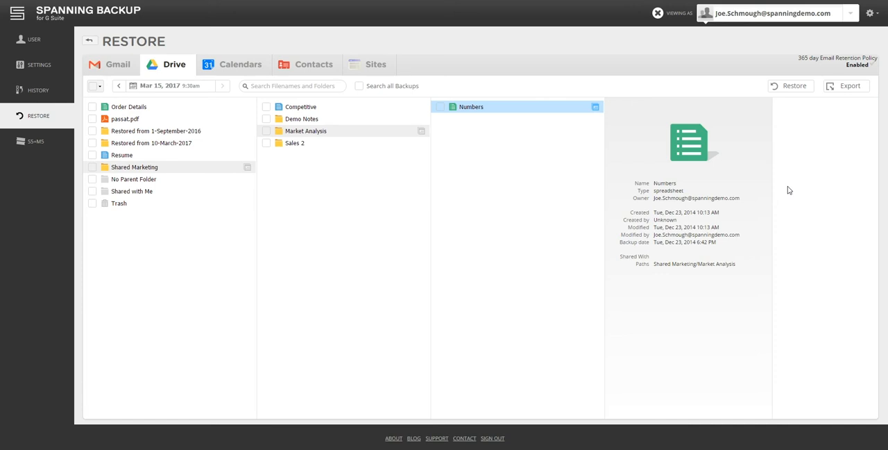
mouse_move(725, 180)
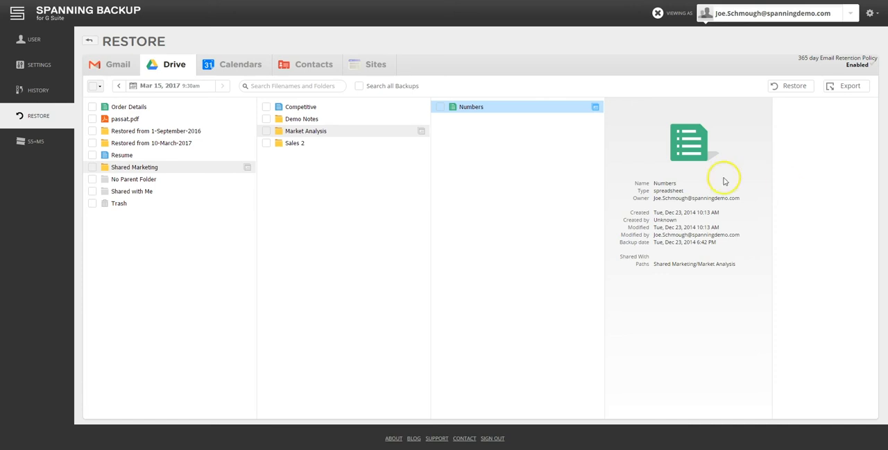
Load the February 9 then February 7, 2017 Drive snapshot and select every top-level item.
click(168, 86)
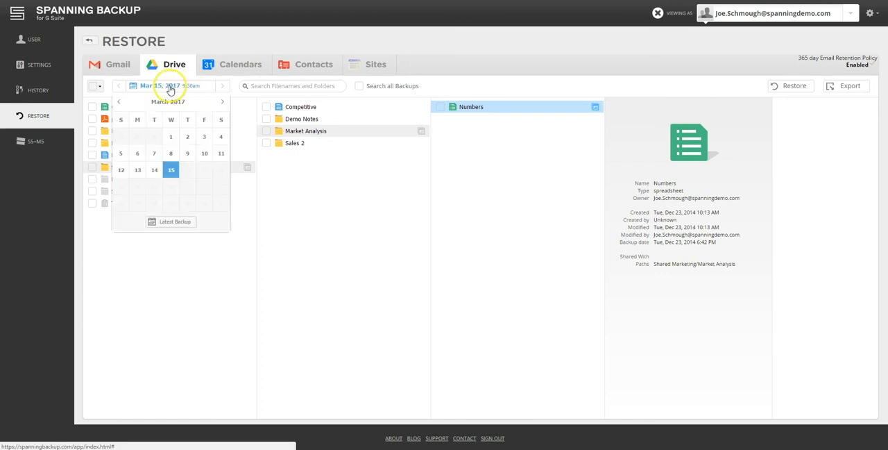
click(118, 102)
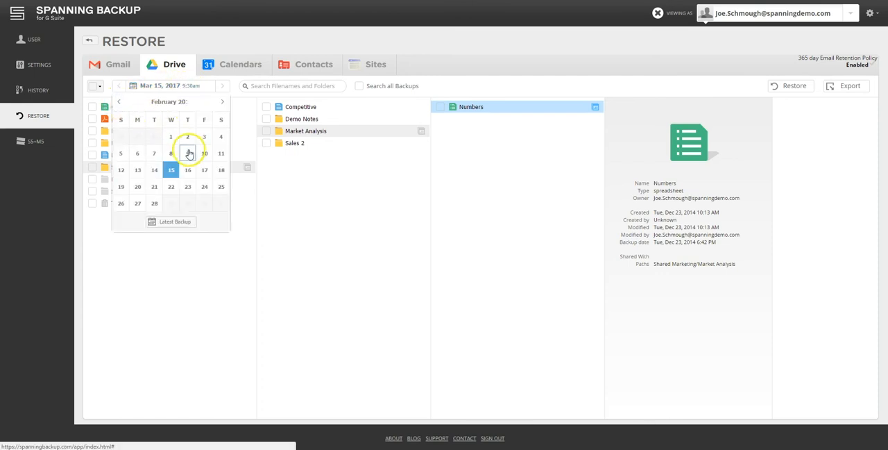
click(171, 152)
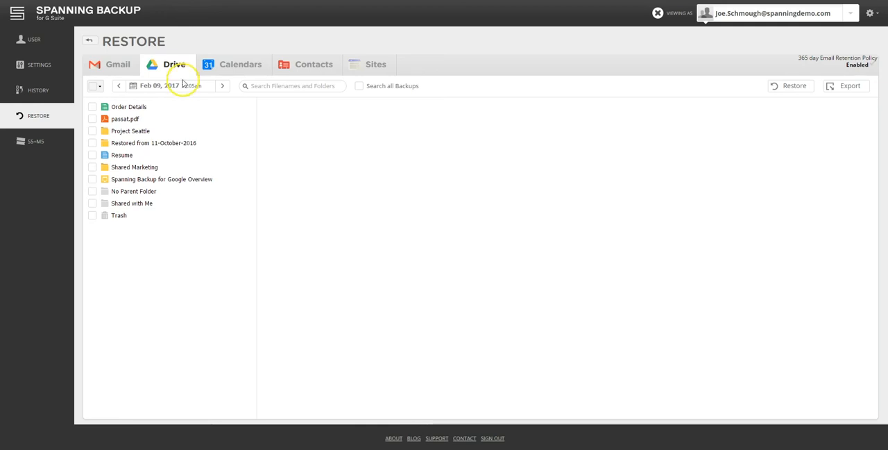
click(169, 86)
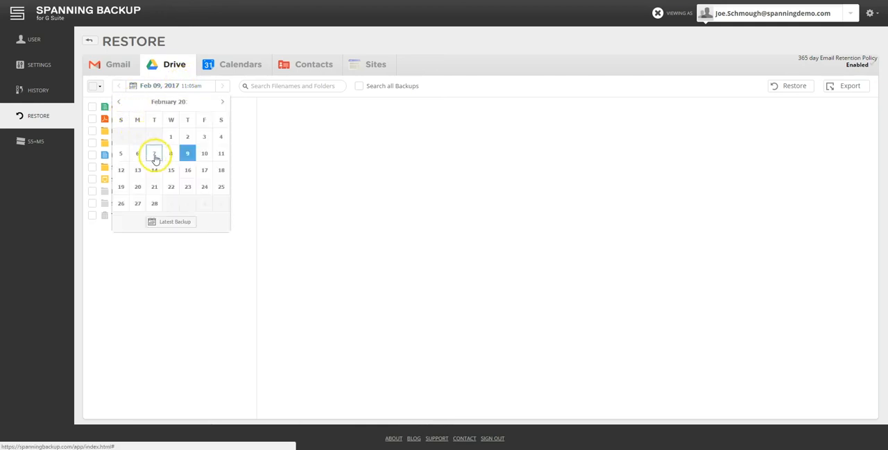
click(154, 153)
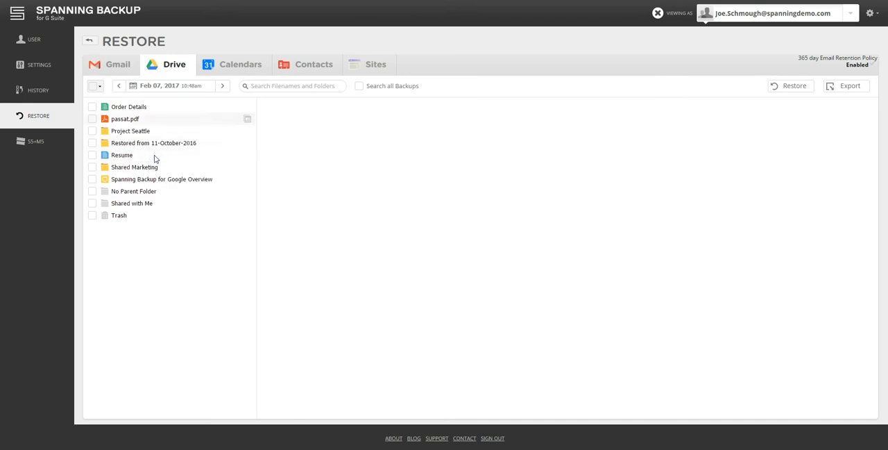
click(93, 86)
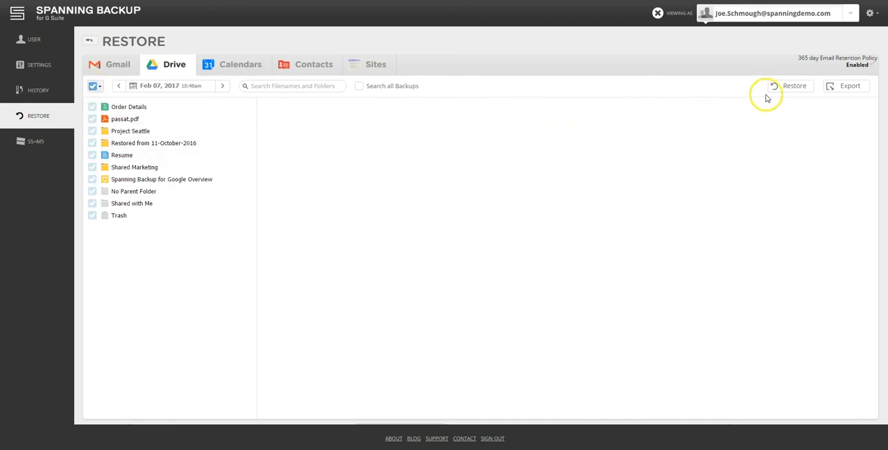
Restore the selected Drive items to the same account with sharing settings included.
click(794, 86)
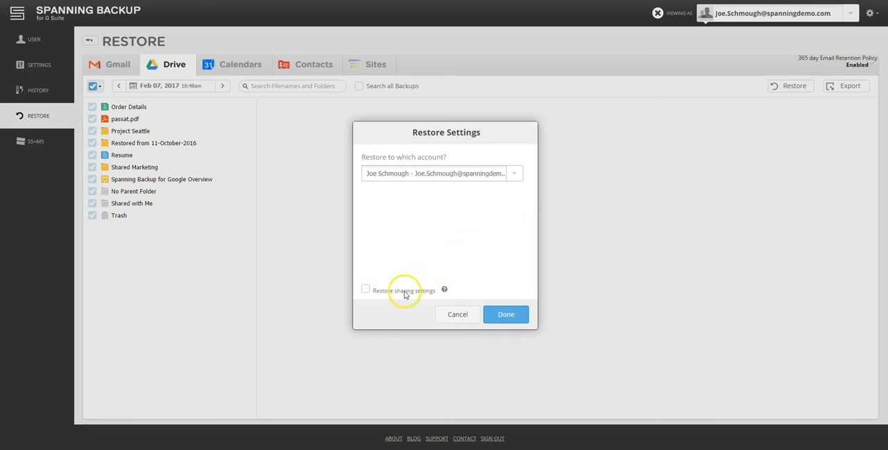
click(367, 290)
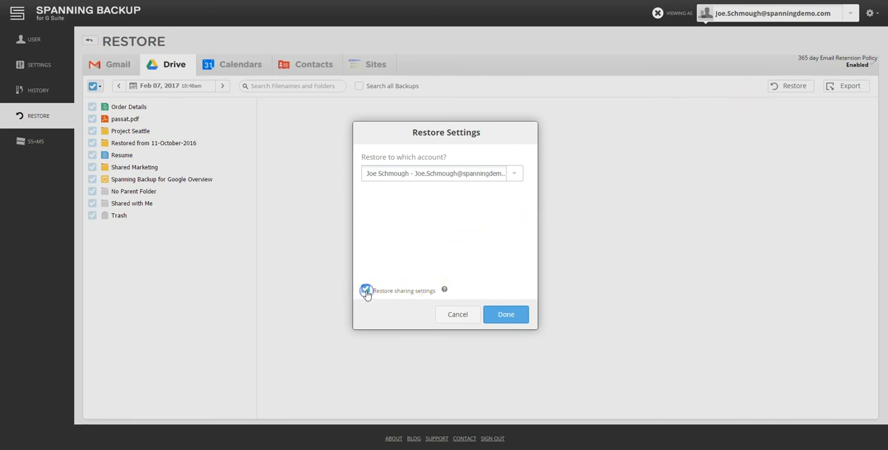
click(367, 290)
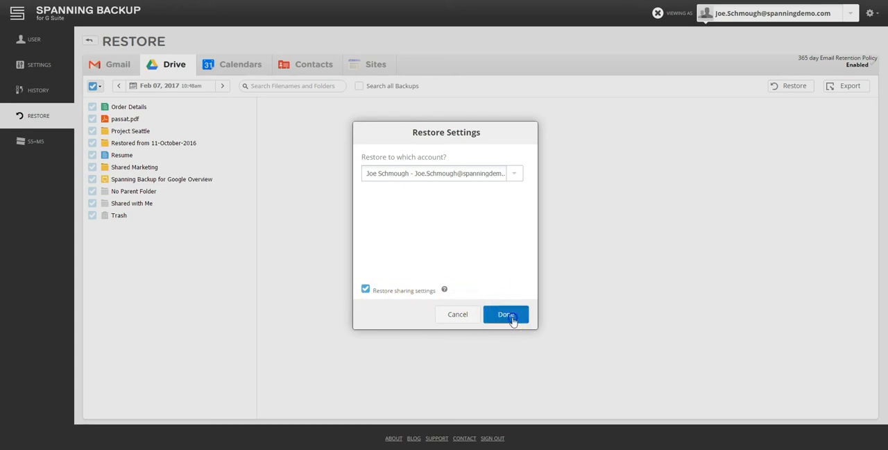
click(505, 313)
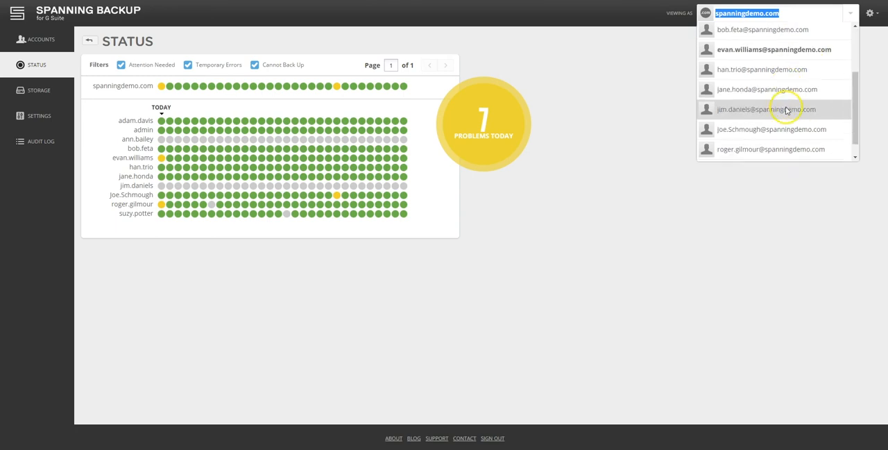
Impersonate Joe Schmough again and load his March 13, 2017 Drive backup for restoring.
click(772, 129)
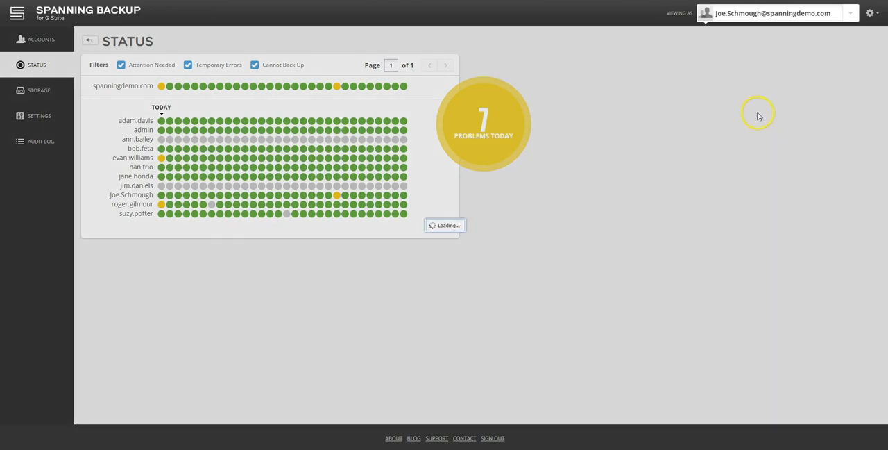
click(131, 195)
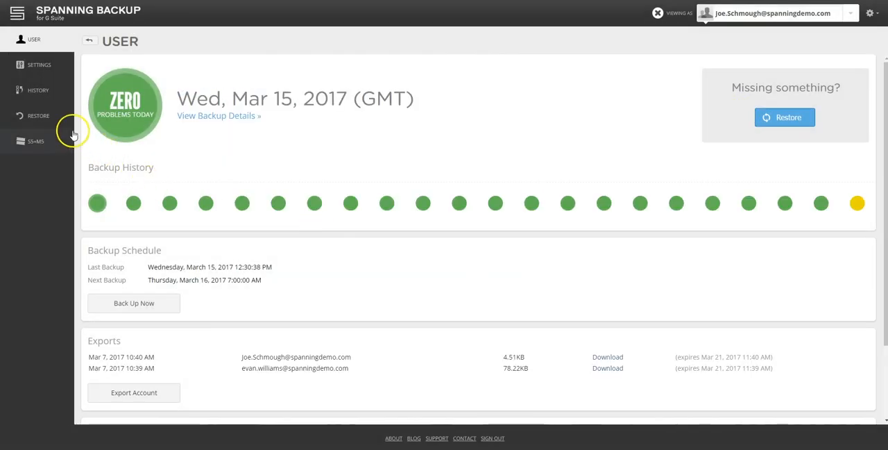
click(39, 117)
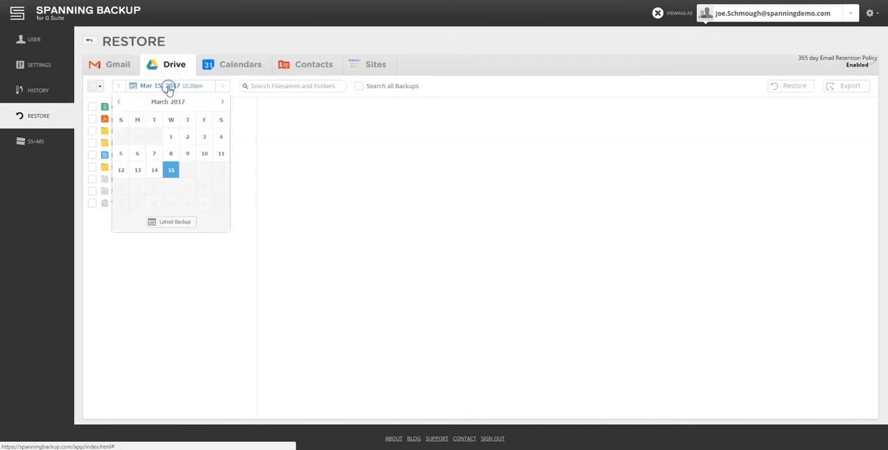
click(136, 170)
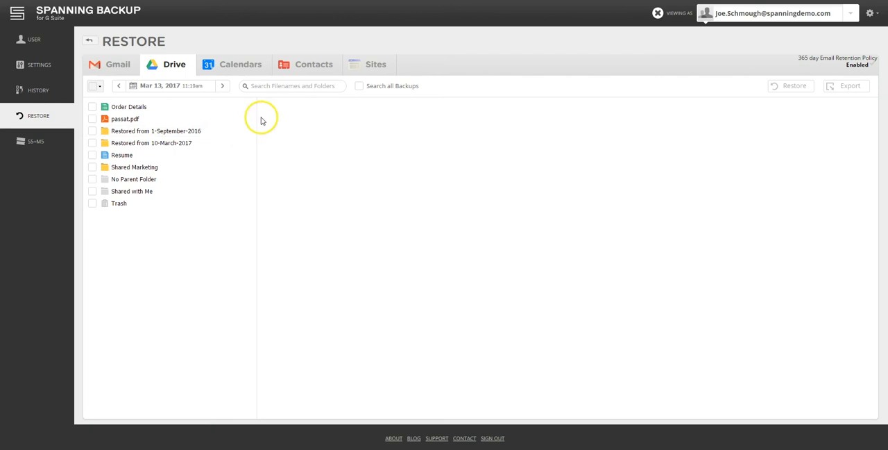
mouse_move(302, 86)
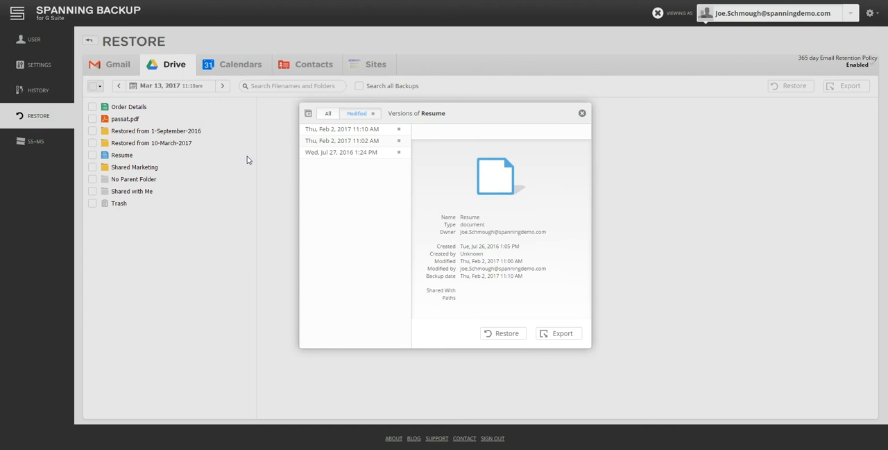
mouse_move(380, 170)
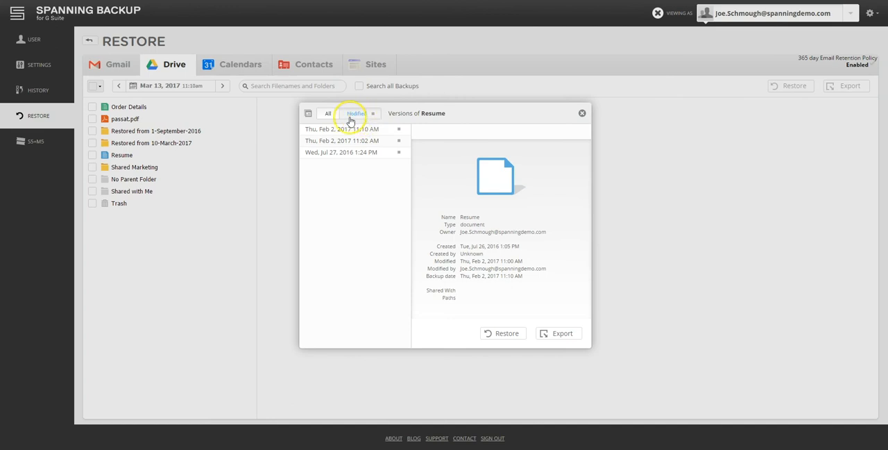
Show all Resume versions and start restoring the Thu Feb 2, 11:10 AM version.
click(327, 114)
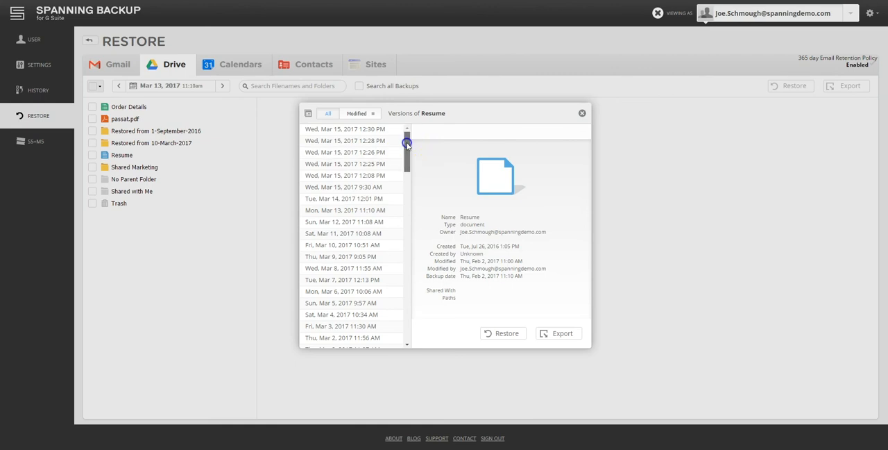
scroll(down, 3)
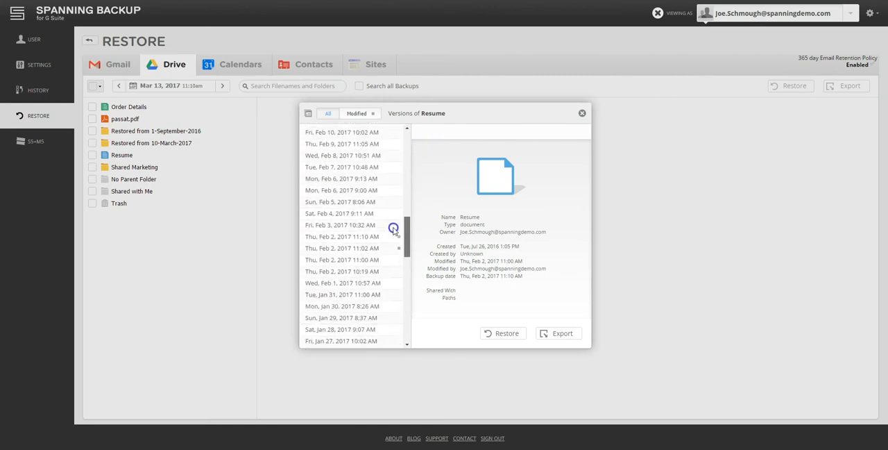
scroll(down, 3)
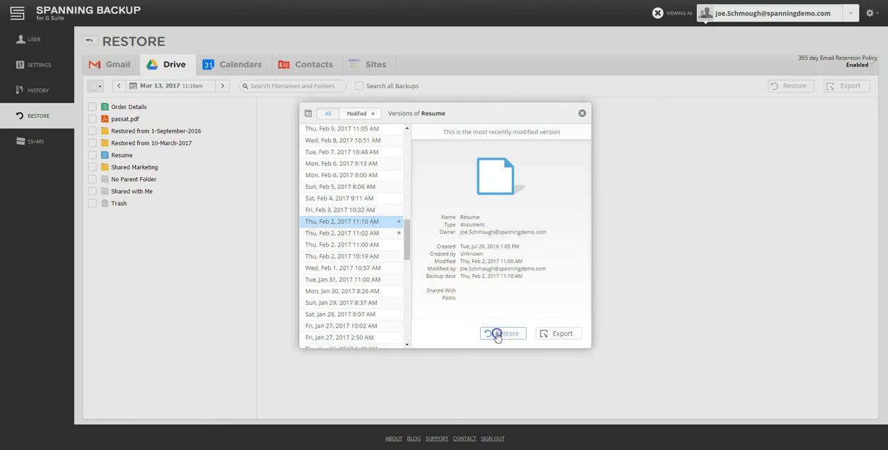
click(502, 334)
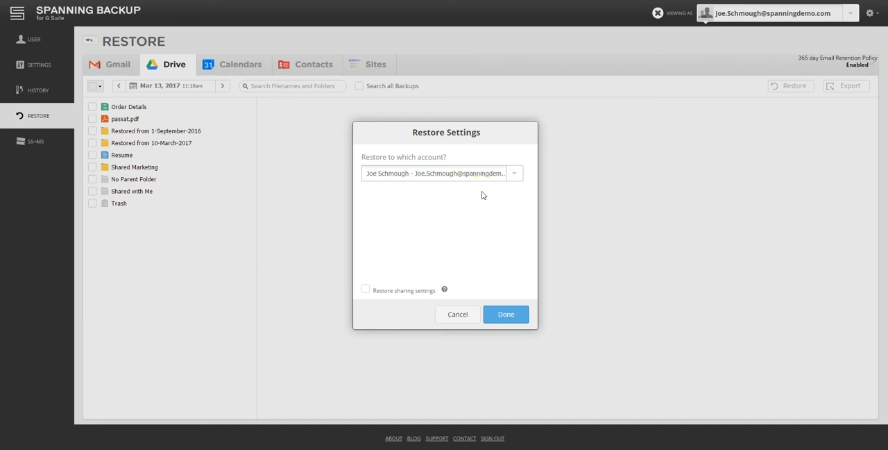
Confirm restoring Resume to the user's own account, then move to the Contacts backups.
click(505, 314)
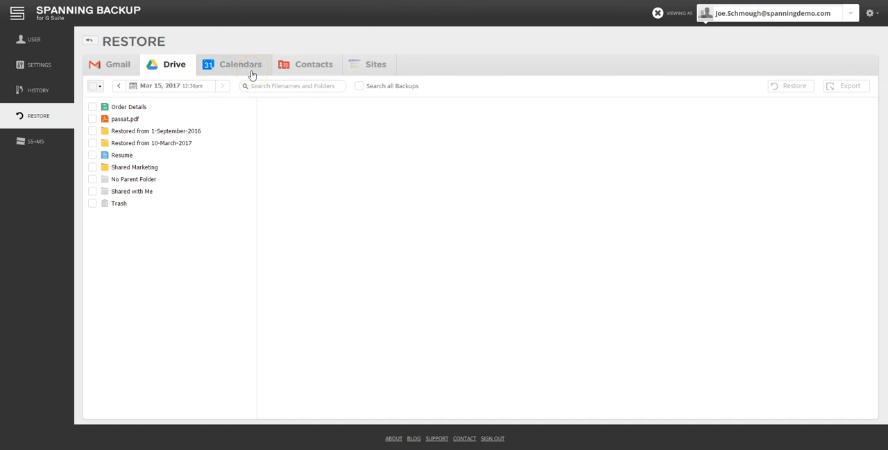
click(314, 64)
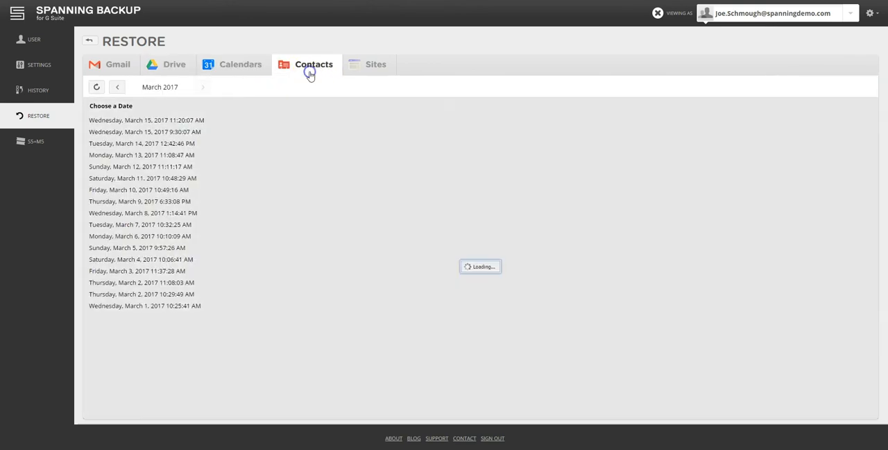
click(375, 64)
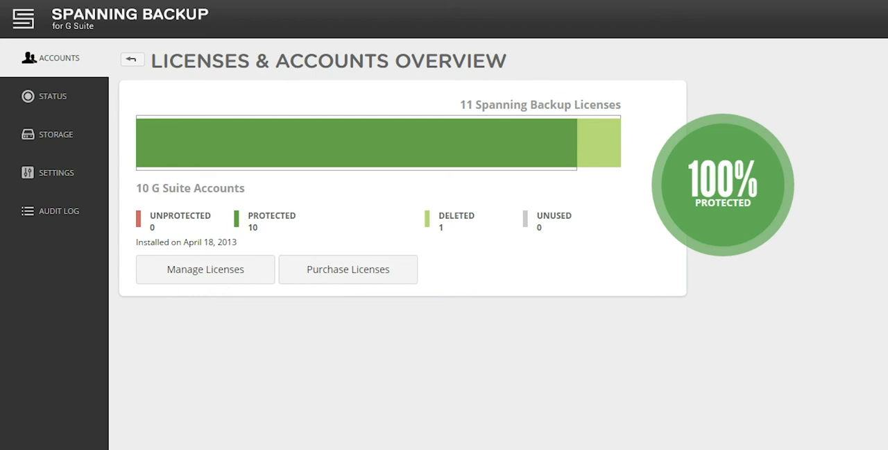
mouse_move(326, 233)
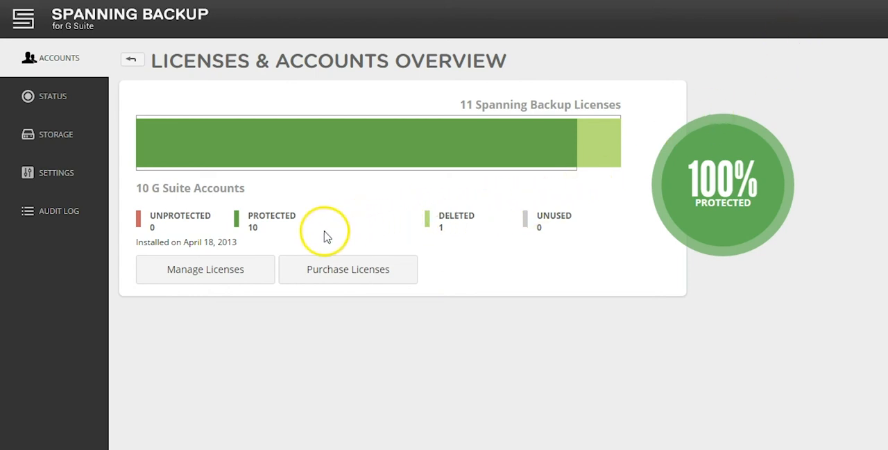
mouse_move(272, 236)
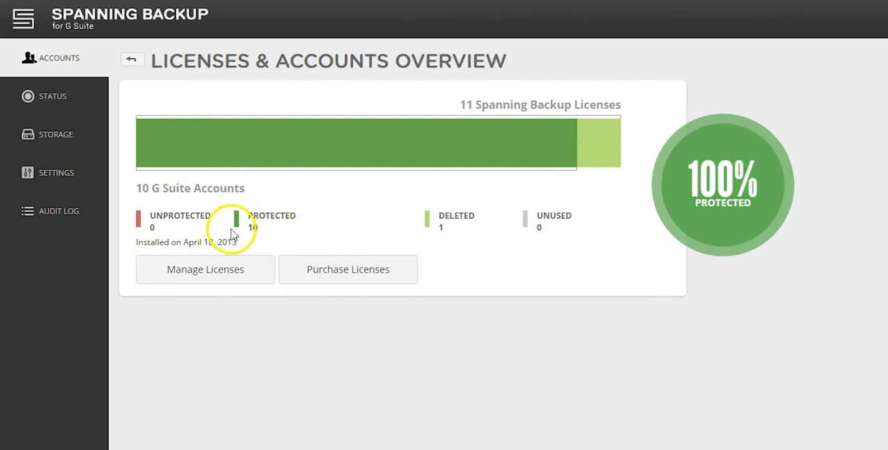
mouse_move(567, 241)
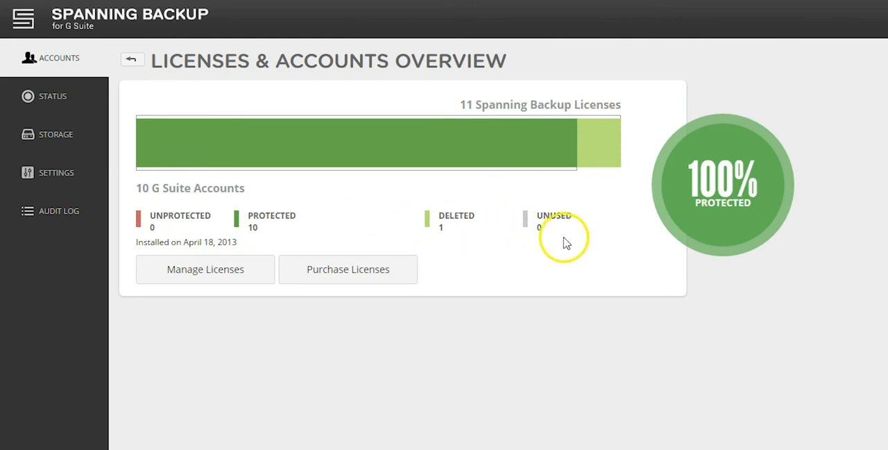
mouse_move(555, 231)
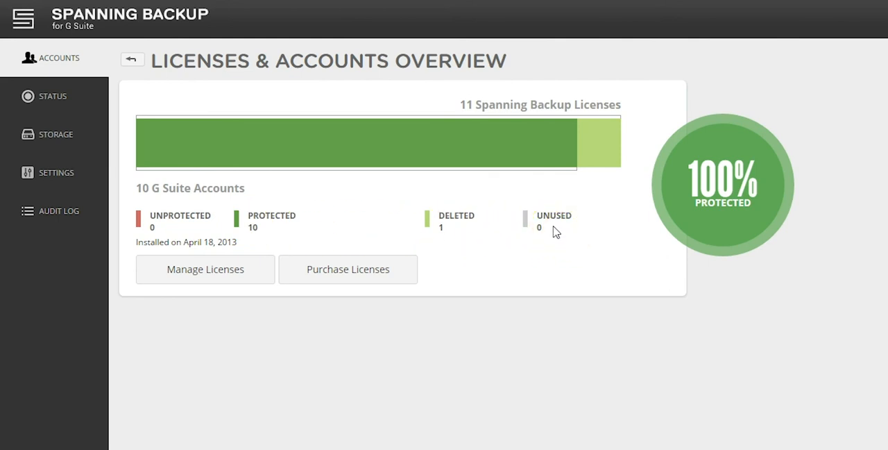
Go to Manage Licenses for spanningdemo.com from the overview.
click(206, 270)
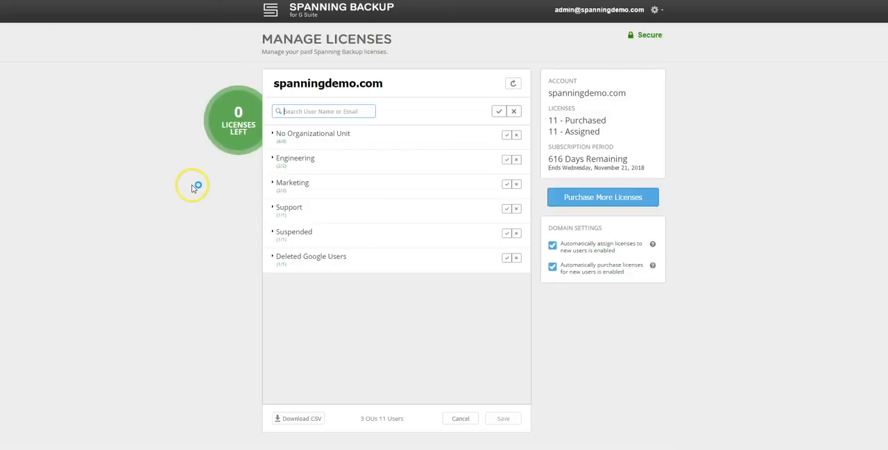
Expand No Organizational Unit and remove licenses from its users, leaving 8 assigned and 3 free.
click(314, 133)
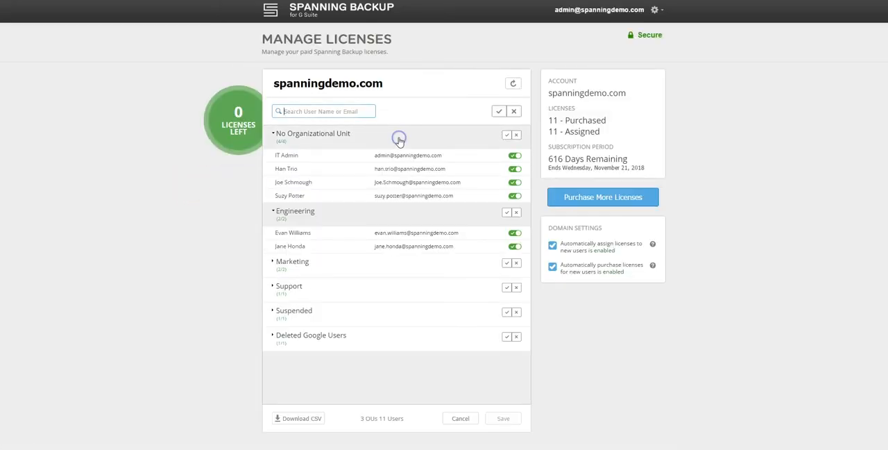
mouse_move(513, 111)
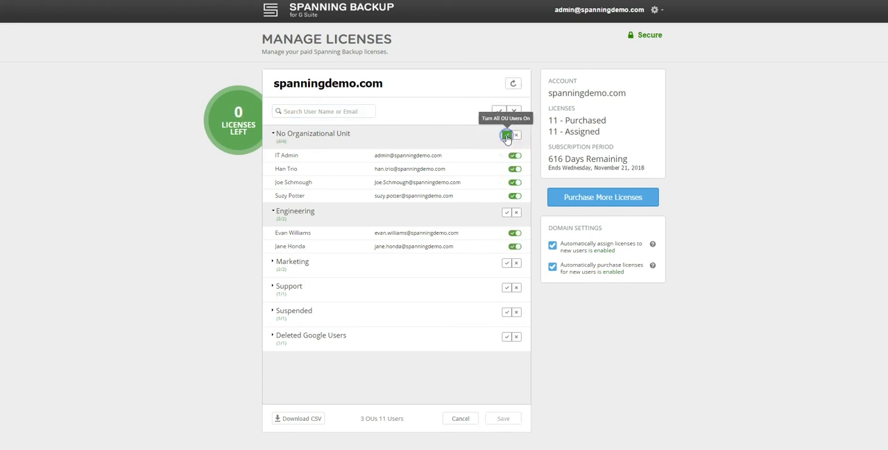
click(508, 135)
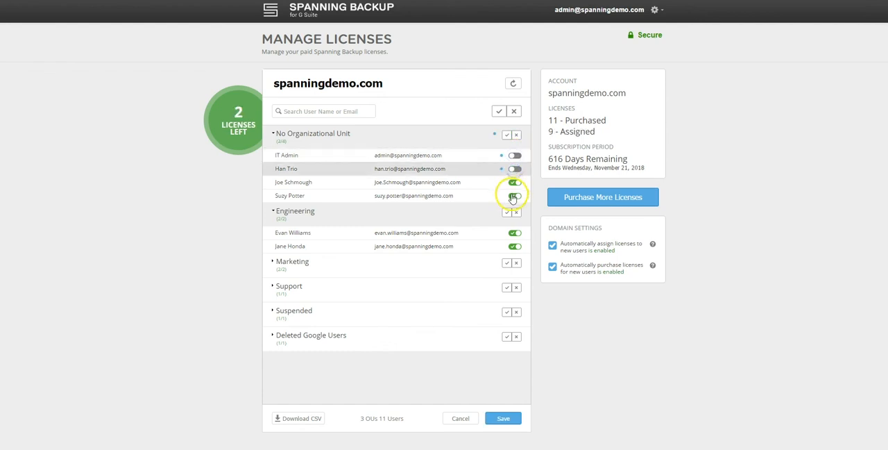
click(515, 195)
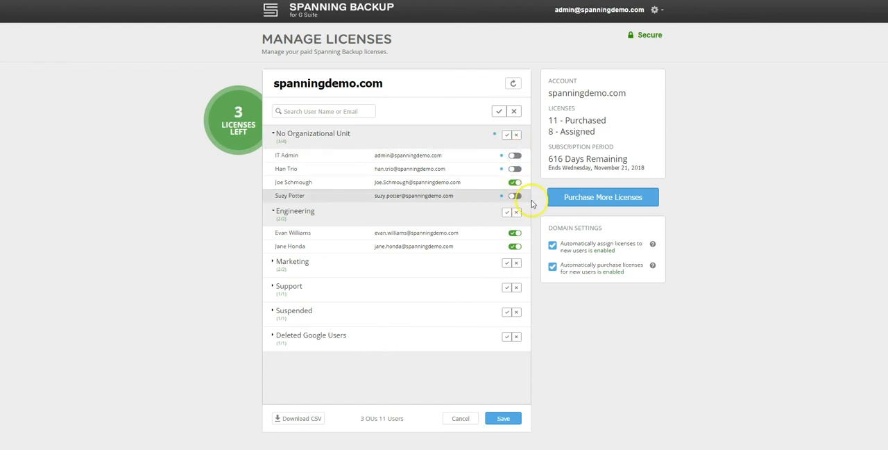
mouse_move(639, 263)
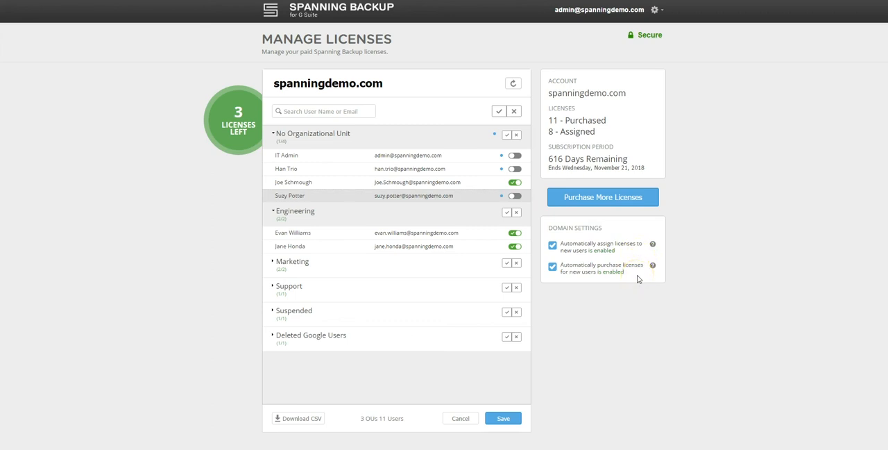
Expand the Suspended and Deleted Google Users groups to show their licensed users.
click(294, 309)
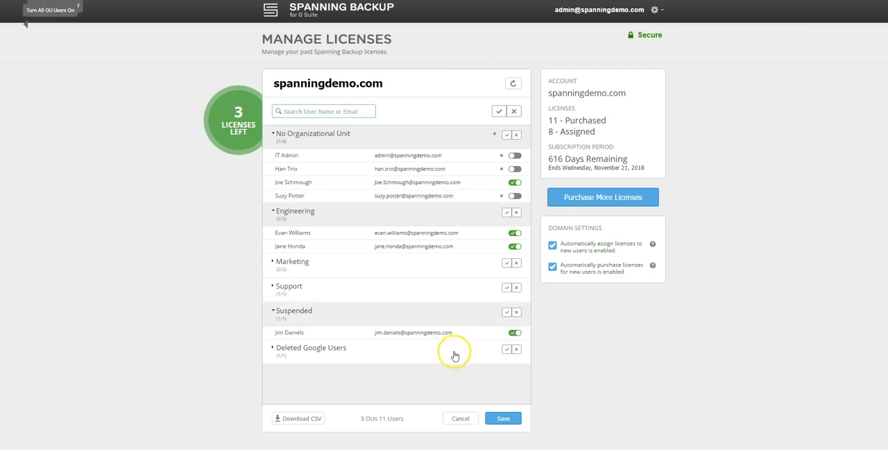
click(310, 347)
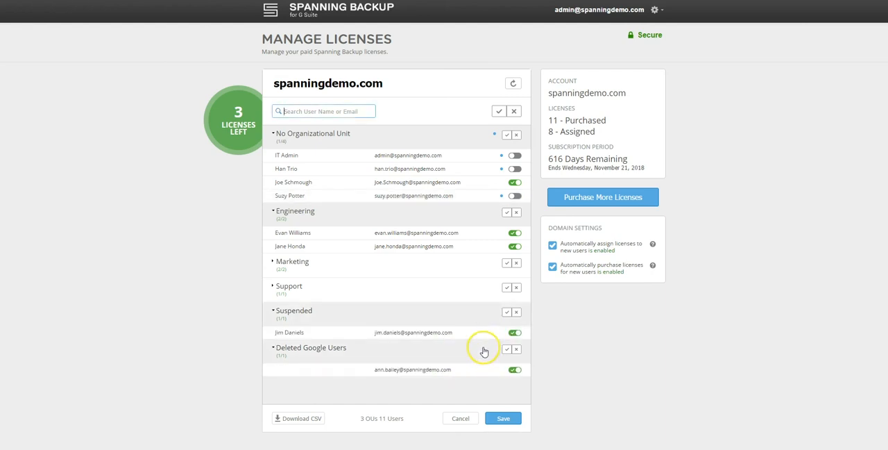
mouse_move(485, 349)
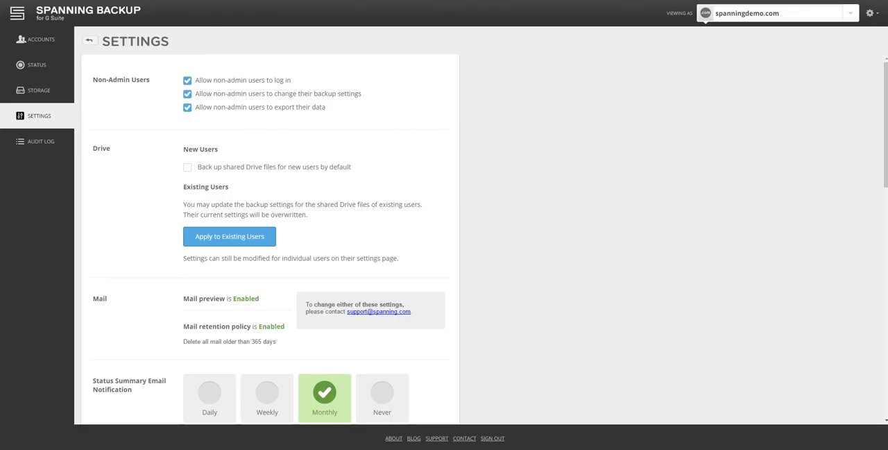
mouse_move(416, 14)
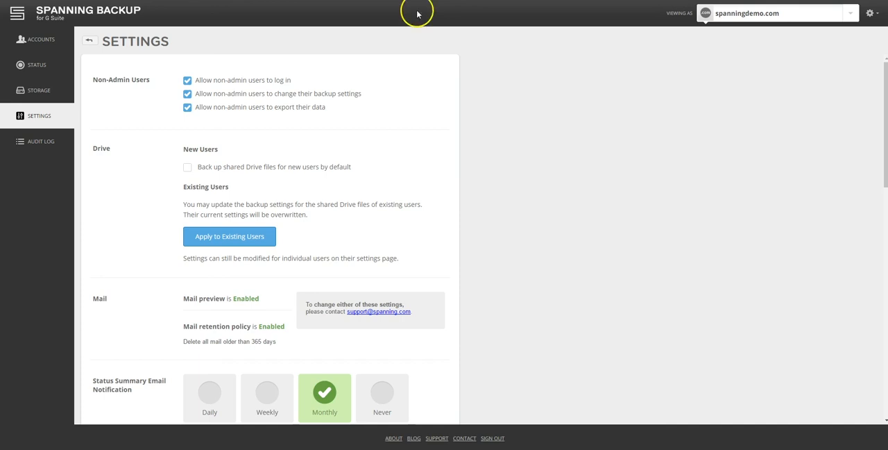
mouse_move(405, 68)
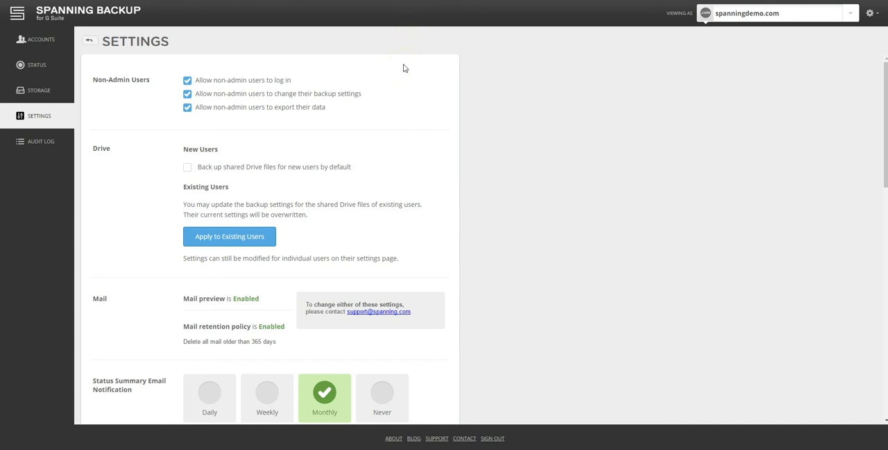
mouse_move(400, 84)
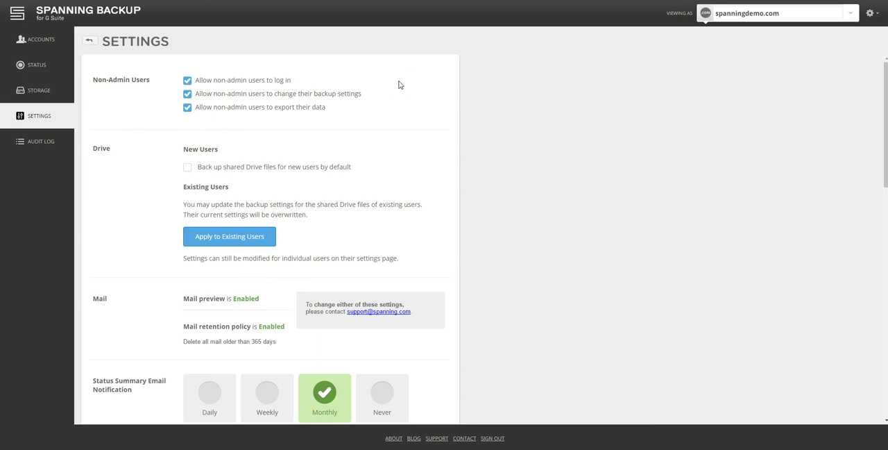
mouse_move(322, 81)
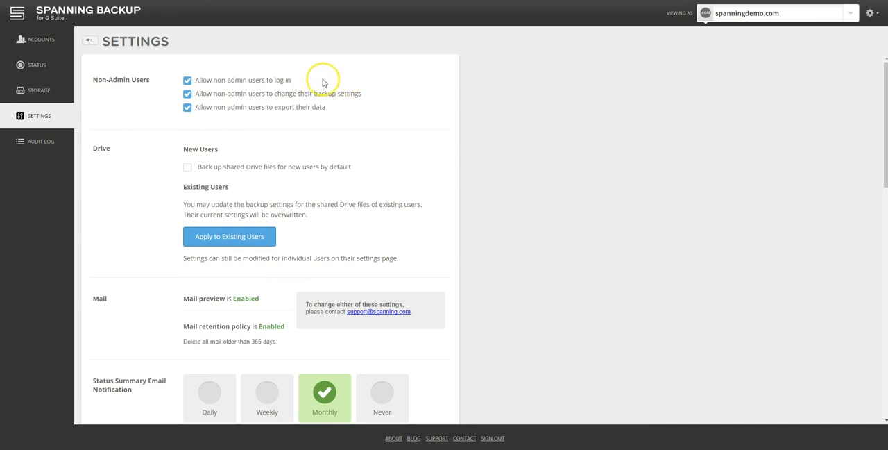
mouse_move(378, 98)
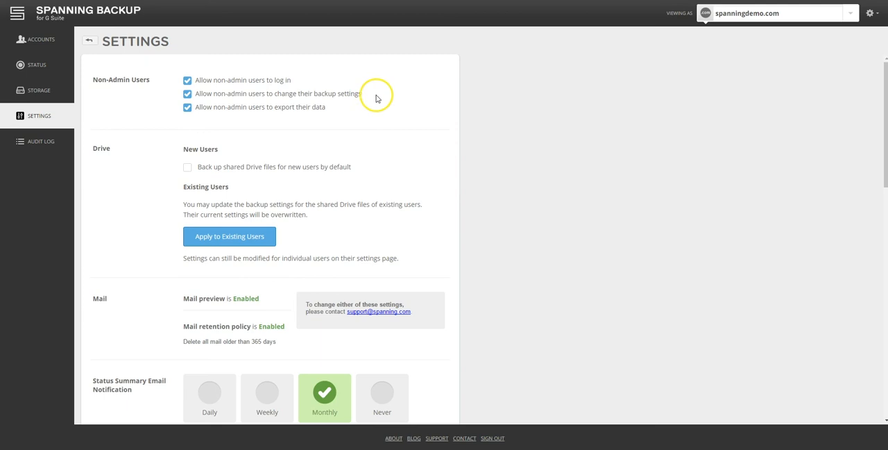
mouse_move(350, 111)
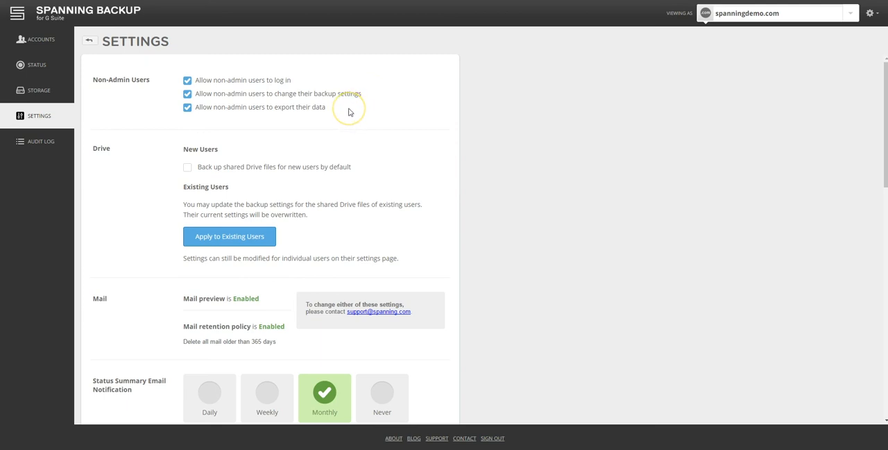
mouse_move(347, 111)
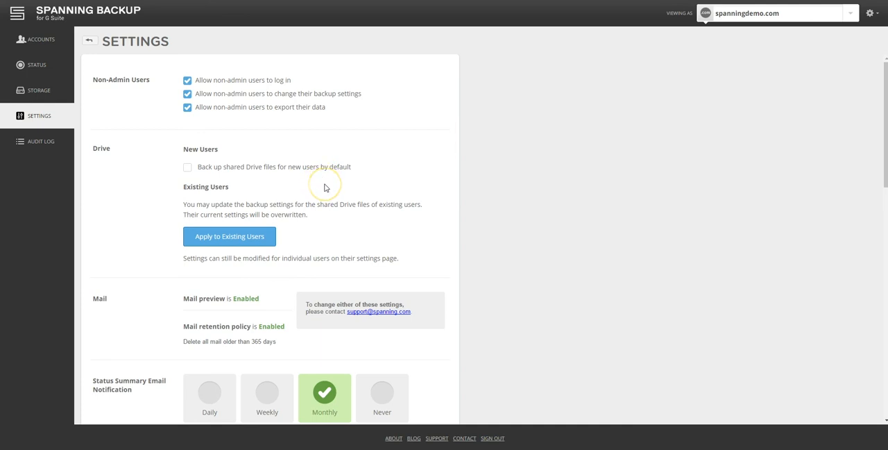
mouse_move(324, 187)
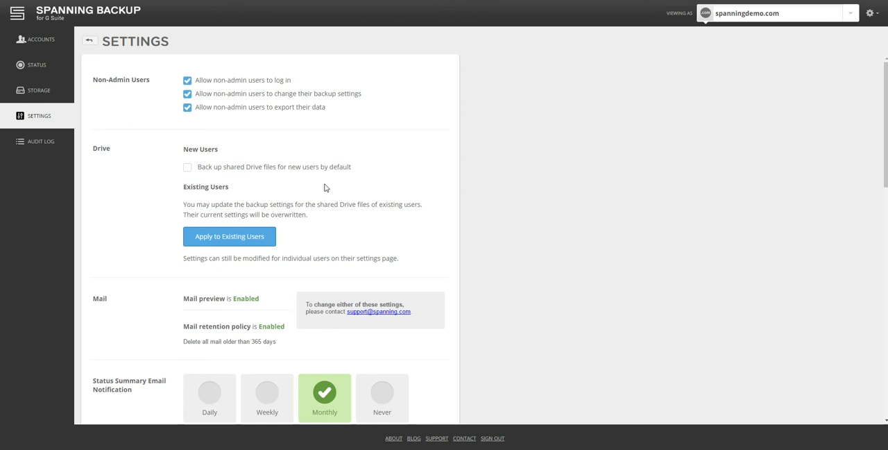
Enable shared Drive backup for new users by default and overwrite existing users' settings with it.
click(186, 167)
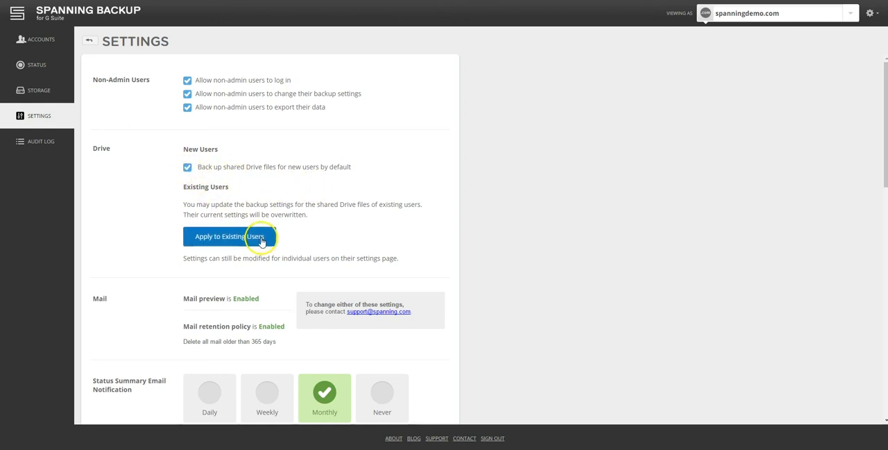
click(230, 236)
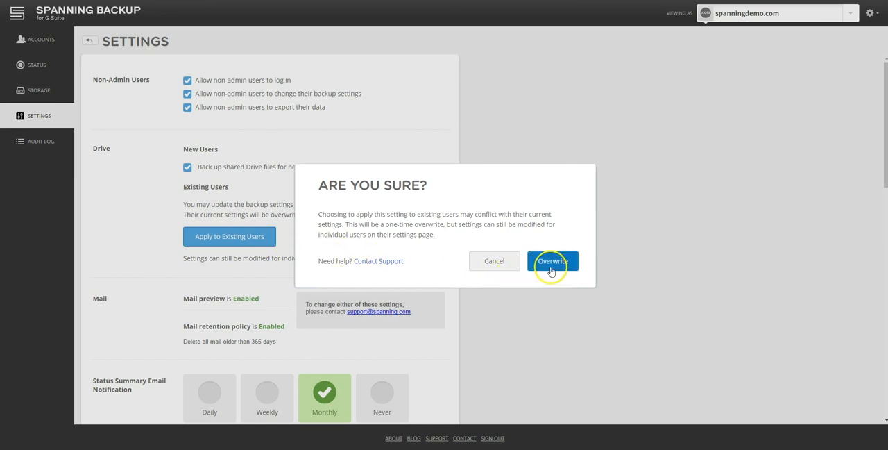
click(552, 261)
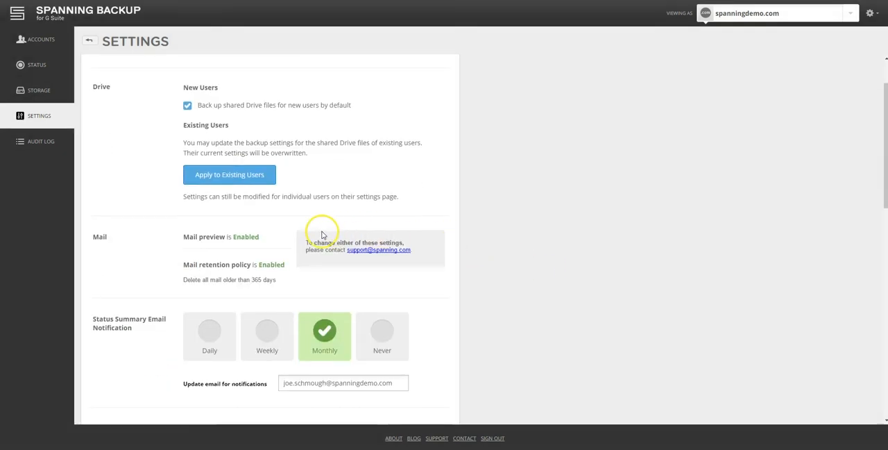
mouse_move(300, 269)
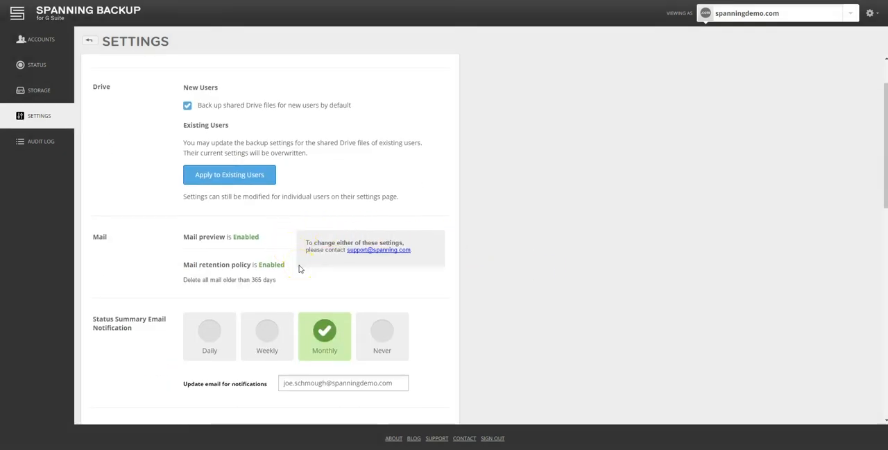
scroll(down, 3)
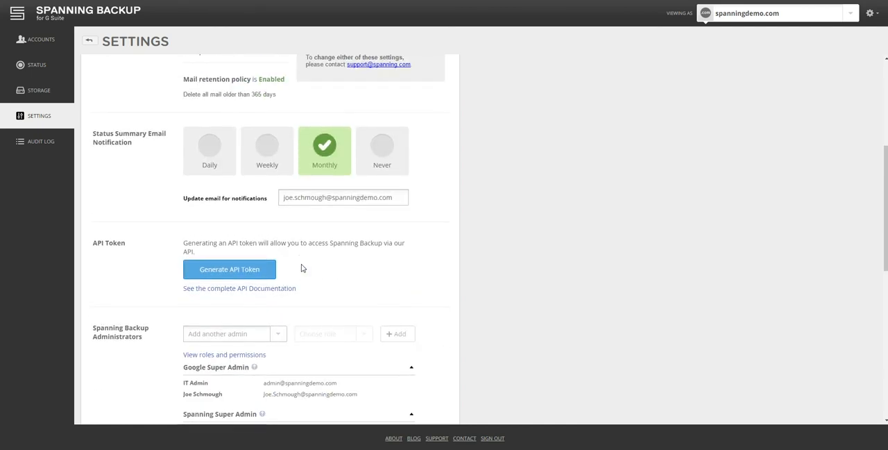
mouse_move(156, 164)
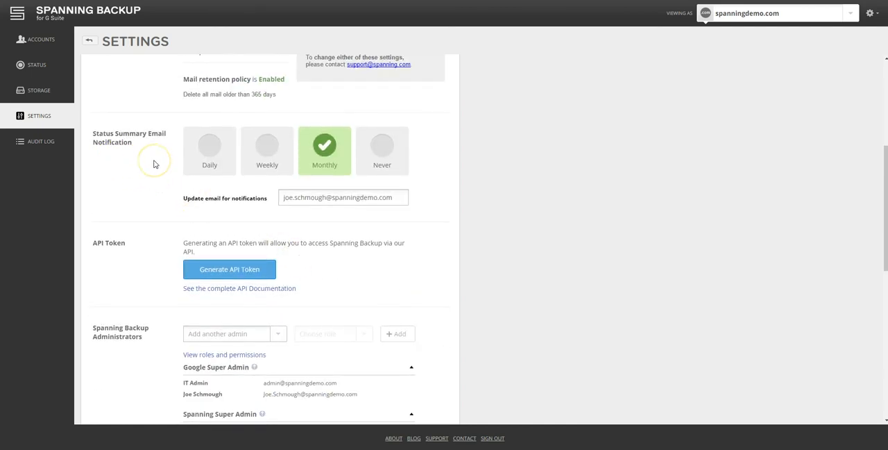
mouse_move(158, 161)
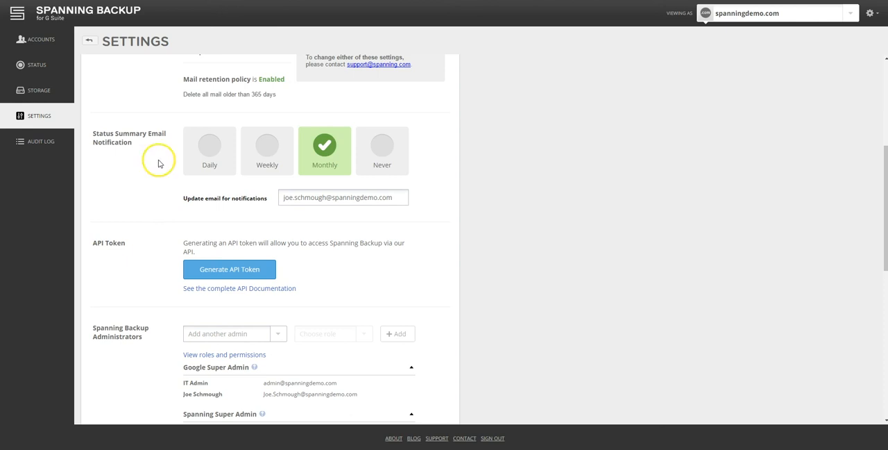
click(210, 150)
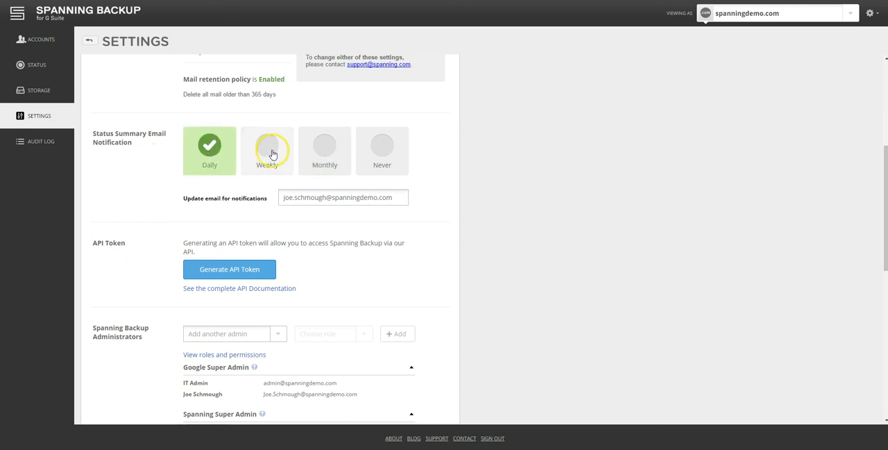
click(324, 147)
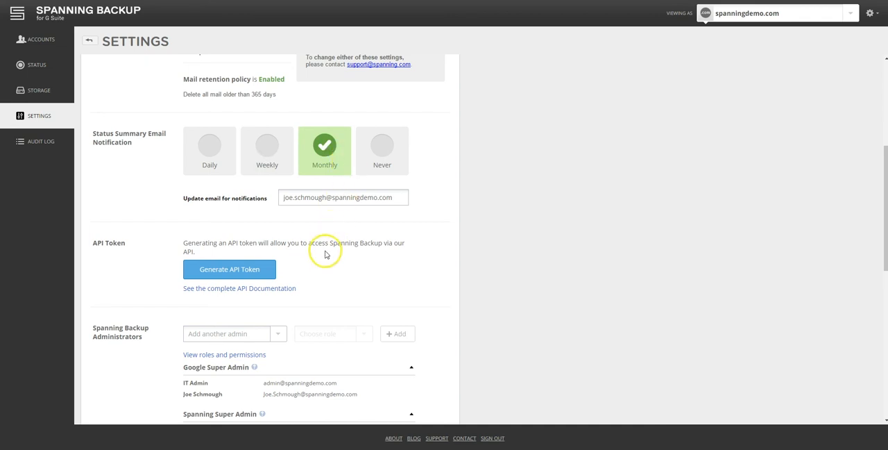
mouse_move(330, 268)
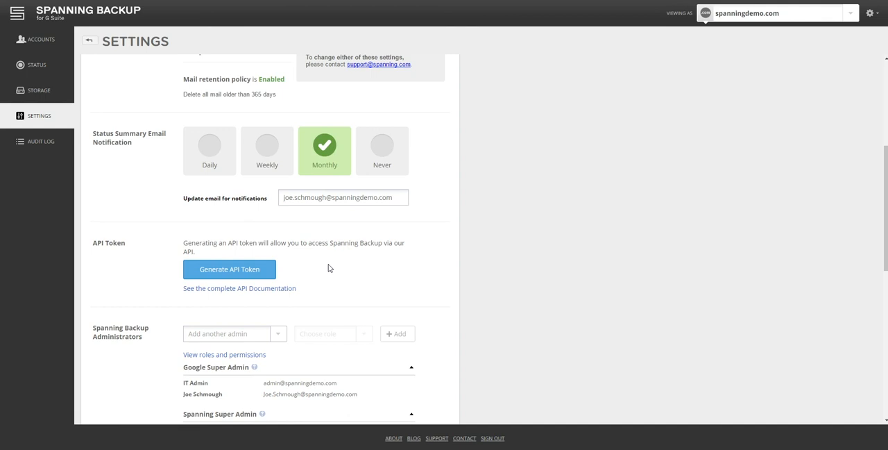
scroll(down, 3)
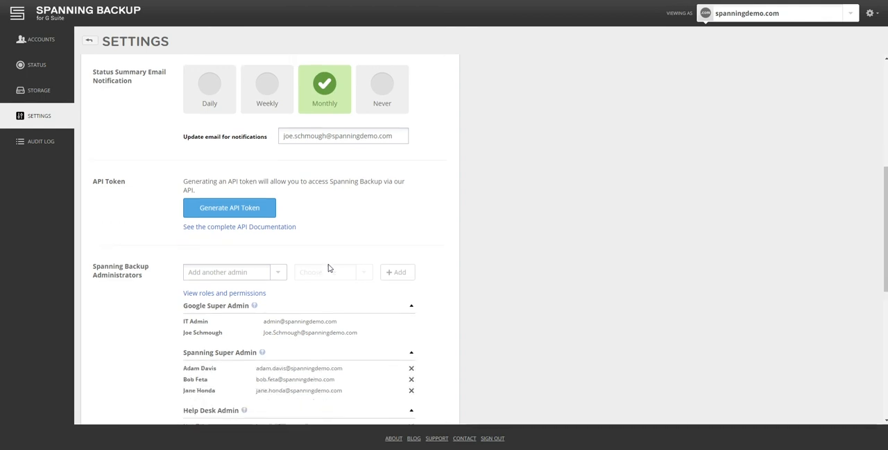
scroll(down, 3)
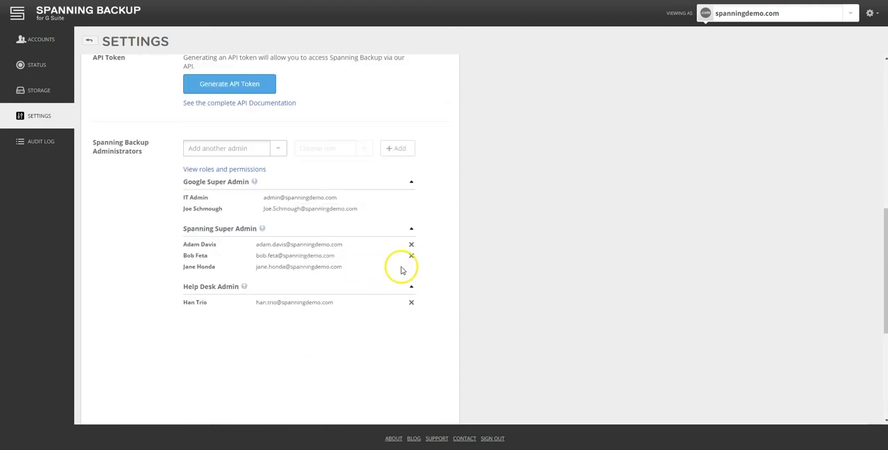
mouse_move(289, 194)
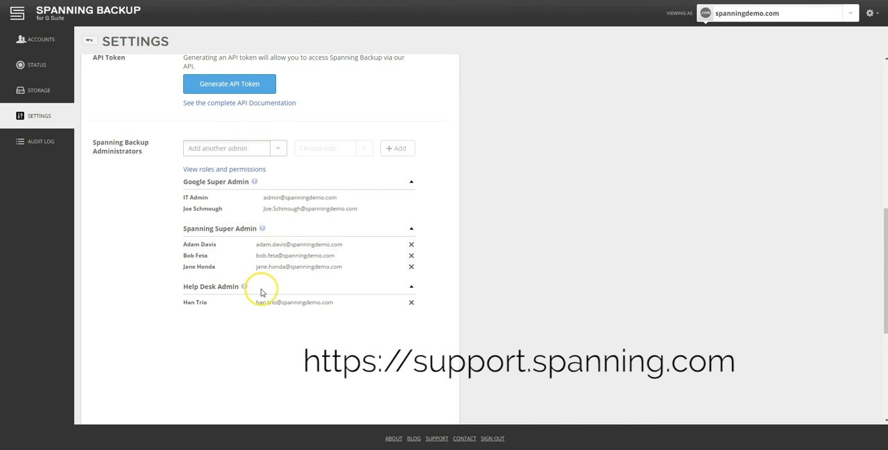
mouse_move(262, 290)
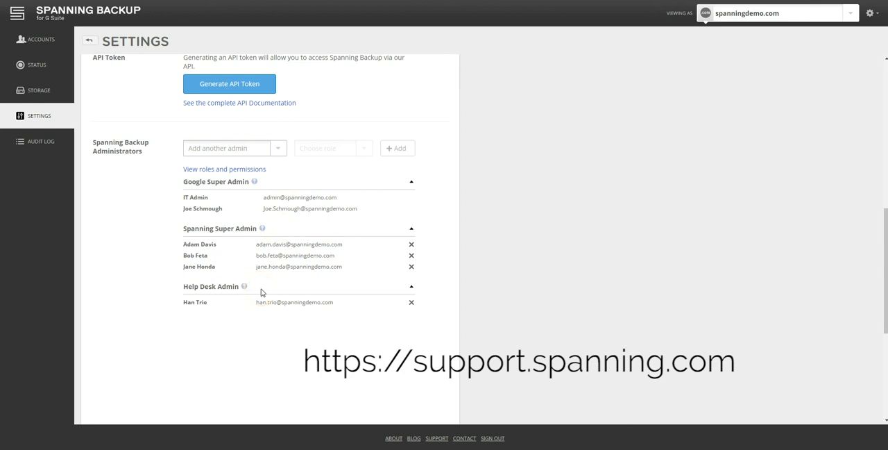
click(40, 142)
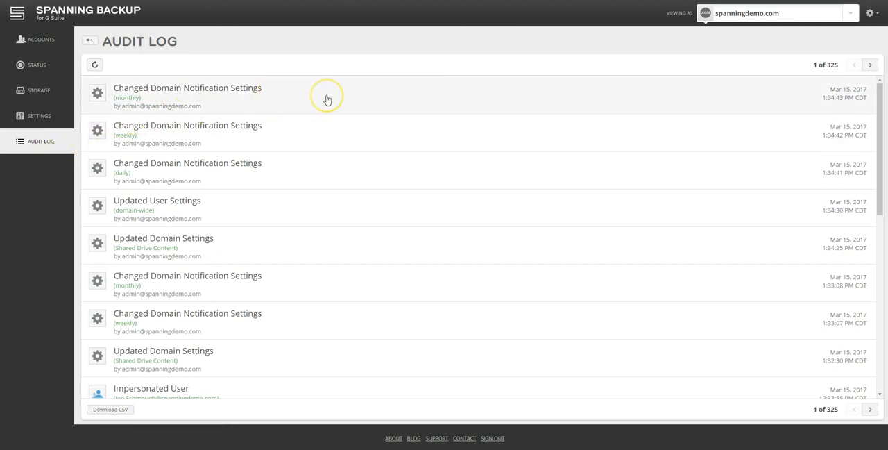
mouse_move(336, 208)
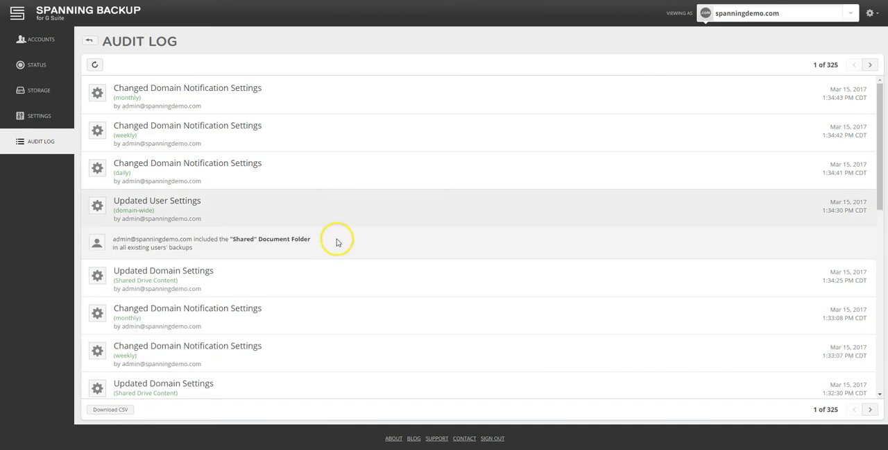
mouse_move(342, 243)
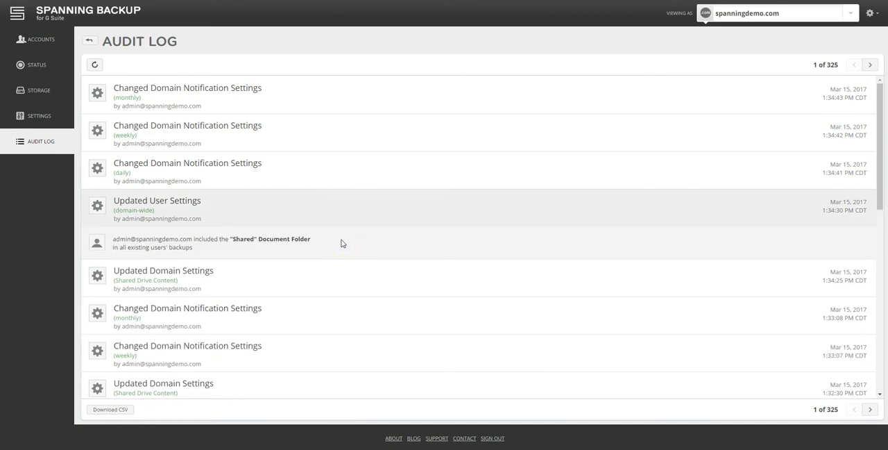
Scroll the audit log down to the impersonation and Joe Schmough restore entries.
scroll(down, 3)
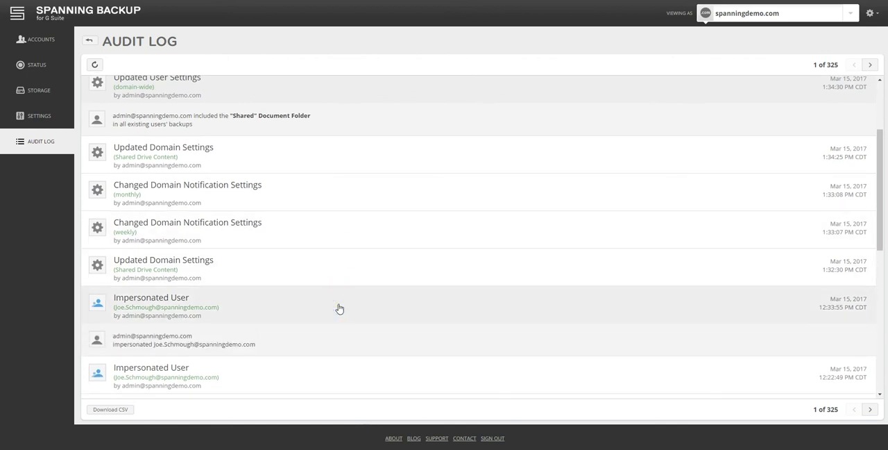
mouse_move(858, 314)
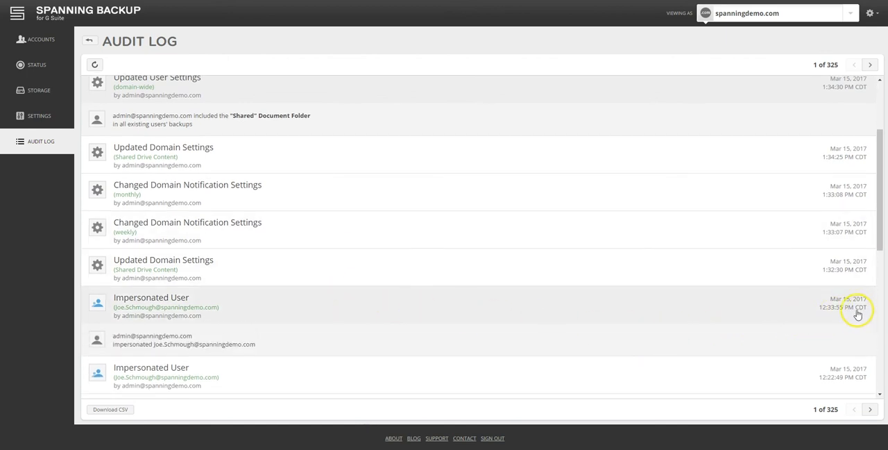
mouse_move(336, 339)
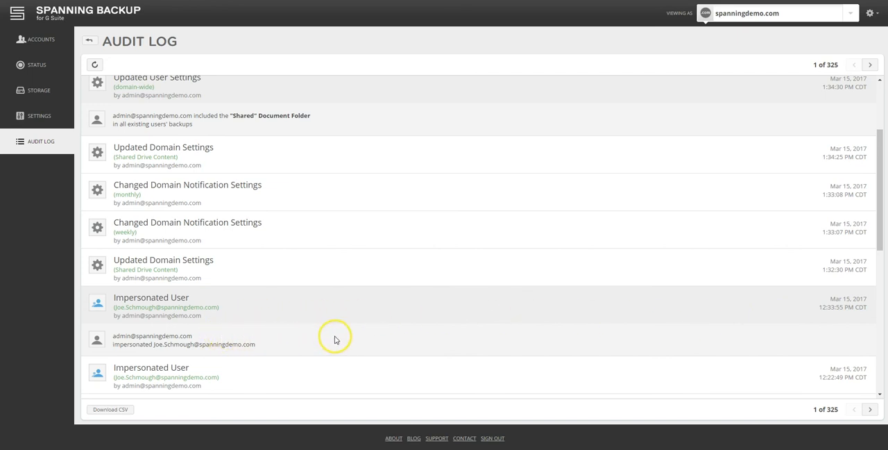
mouse_move(377, 339)
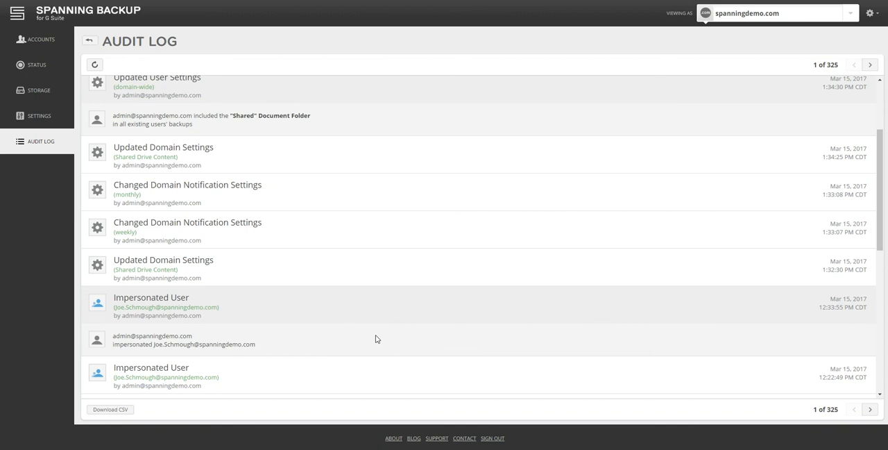
mouse_move(384, 339)
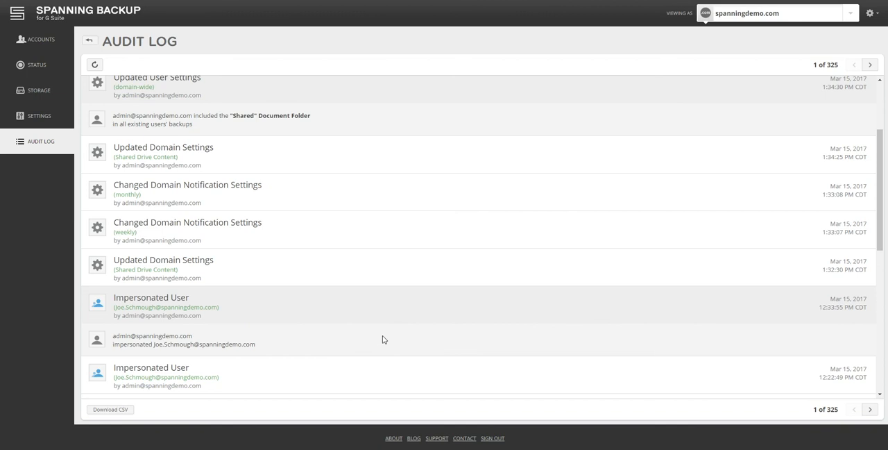
scroll(down, 3)
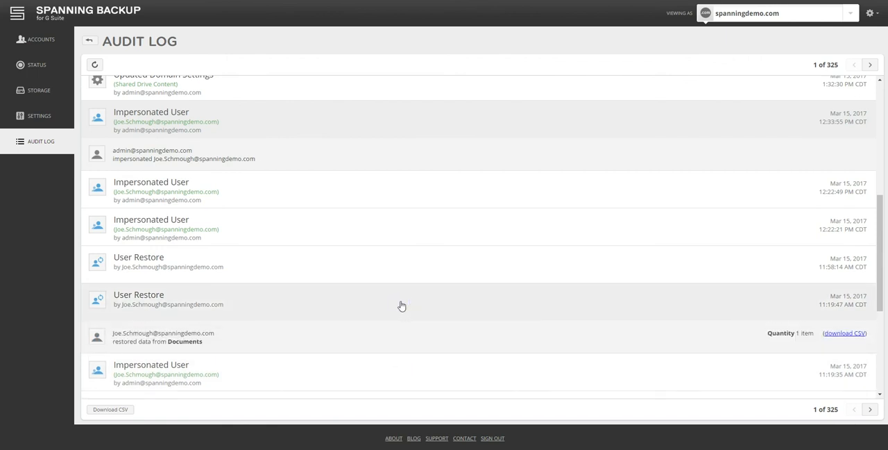
mouse_move(354, 322)
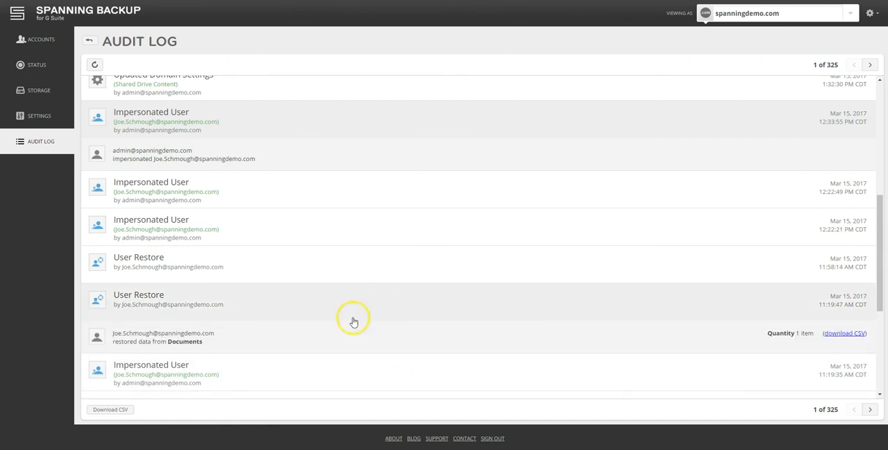